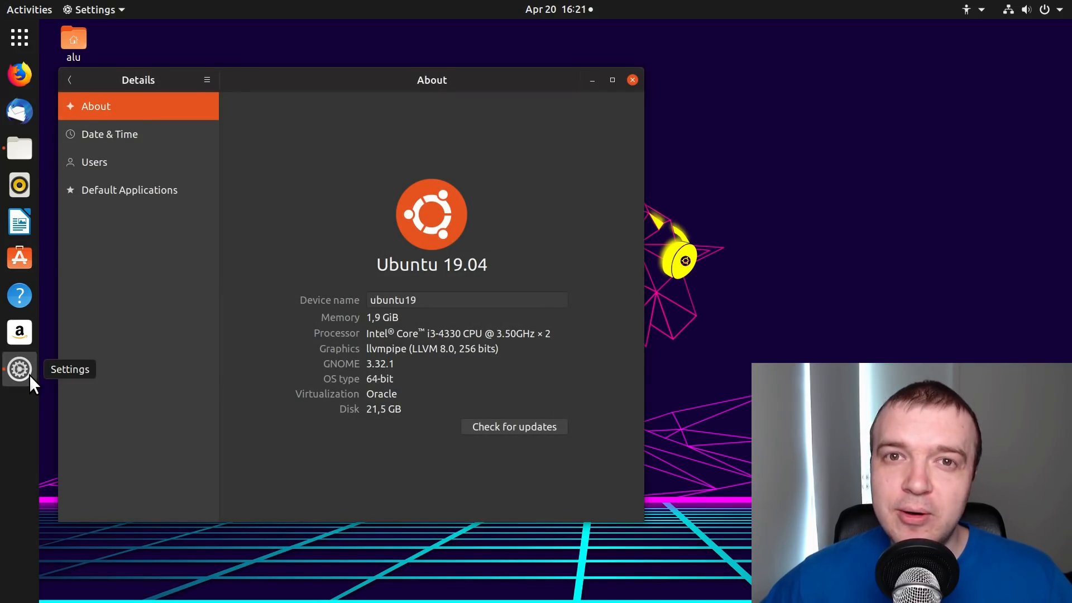
Close the About details window, then open and close Files on the home folder
left_click(631, 79)
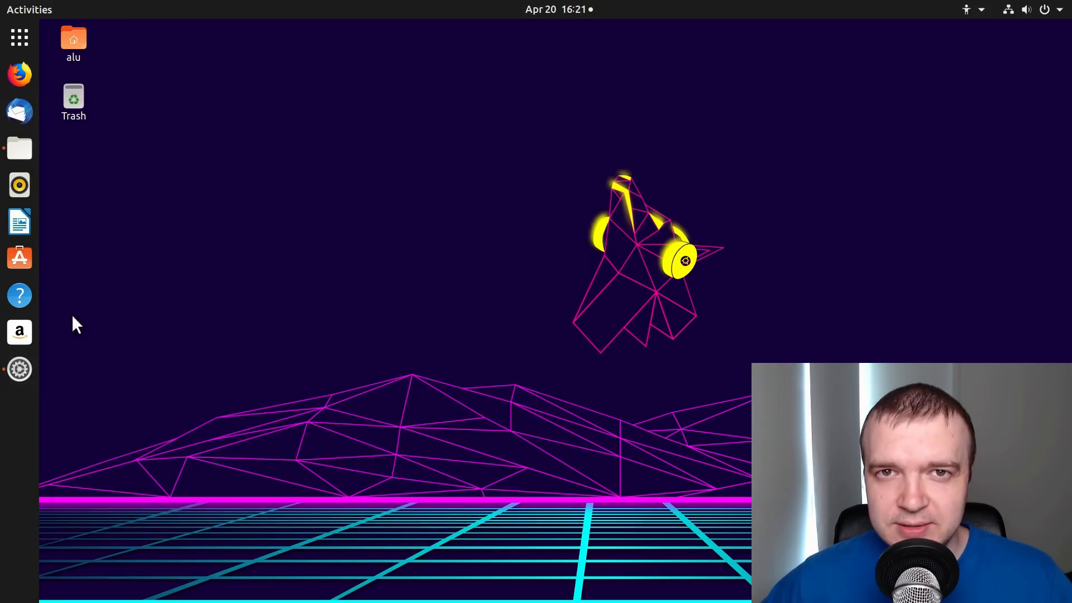
left_click(19, 147)
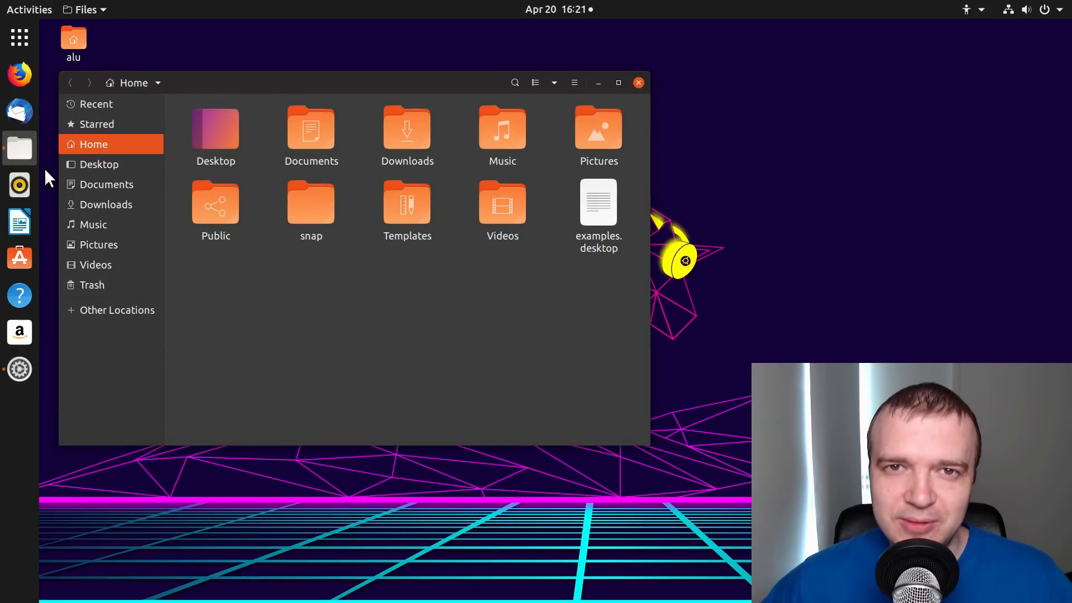
left_click(637, 83)
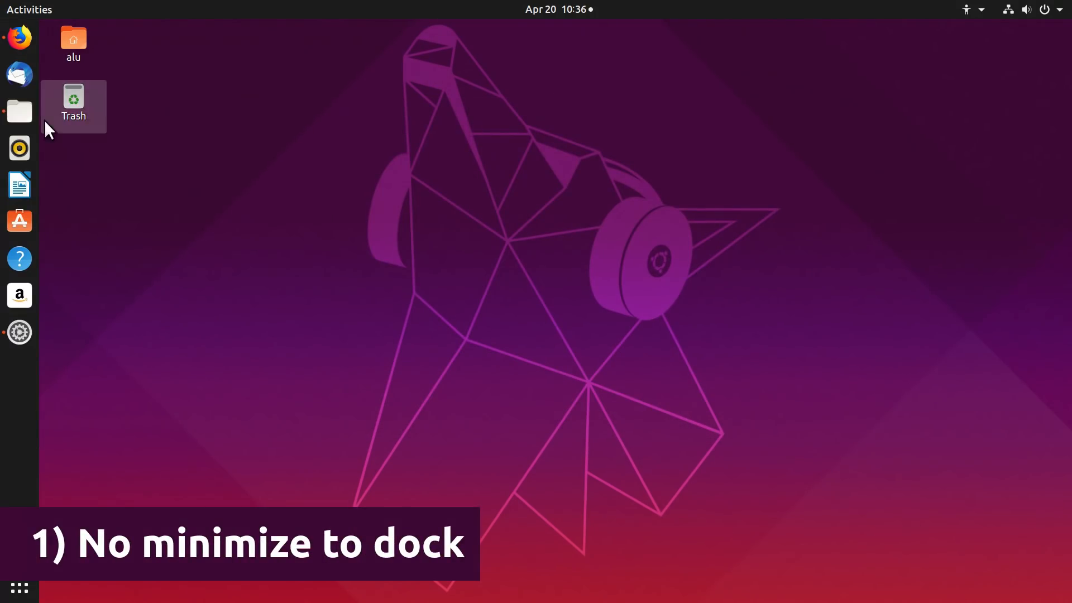
left_click(19, 111)
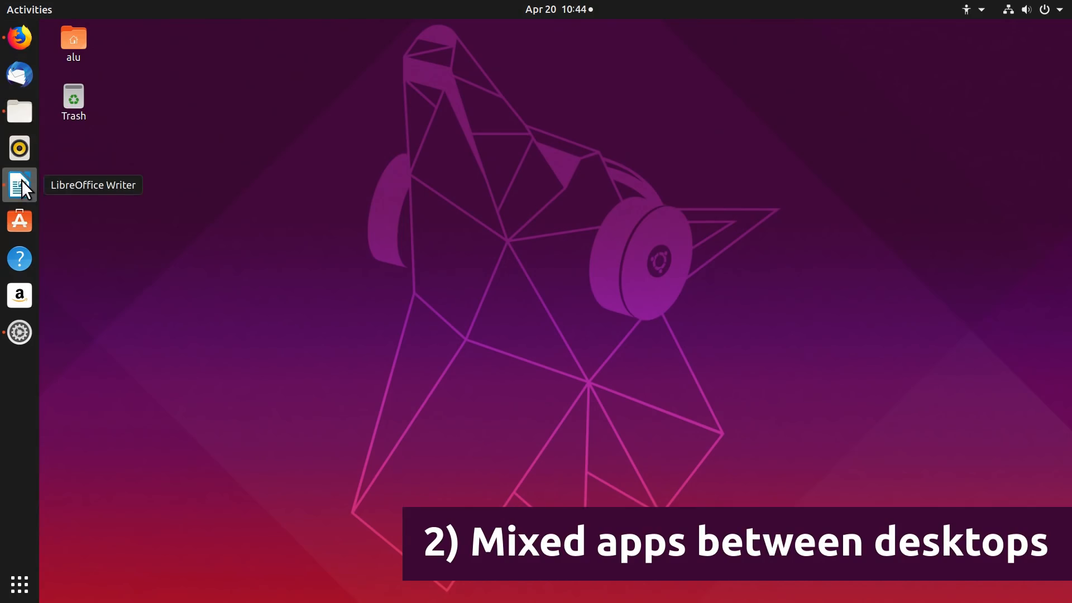
Bring up the 'Ubuntu 19.04 Review' Writer document, then return to the Files home folder
left_click(19, 185)
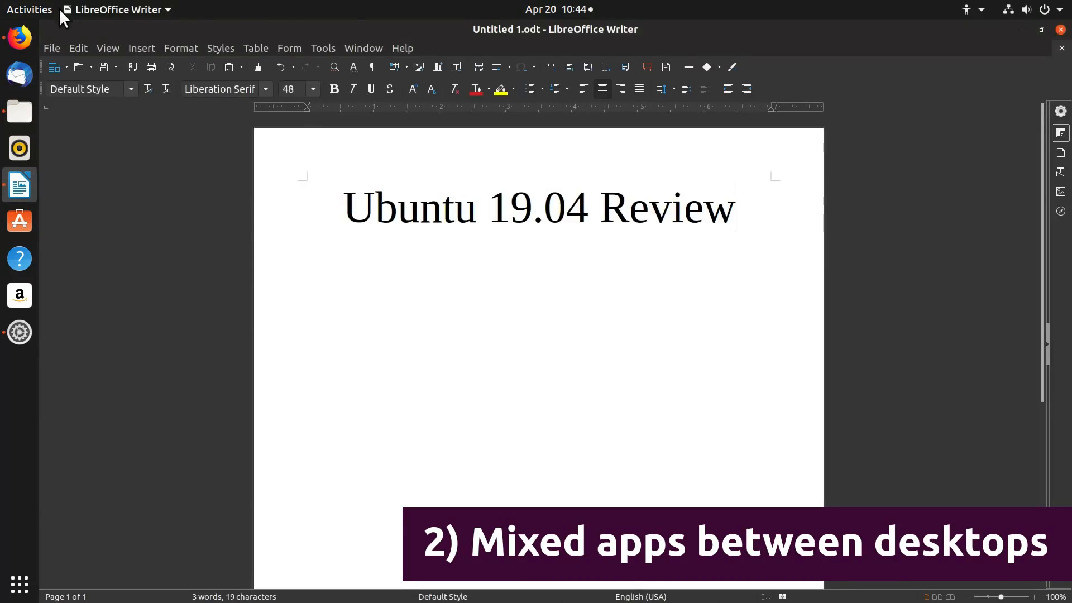
left_click(28, 9)
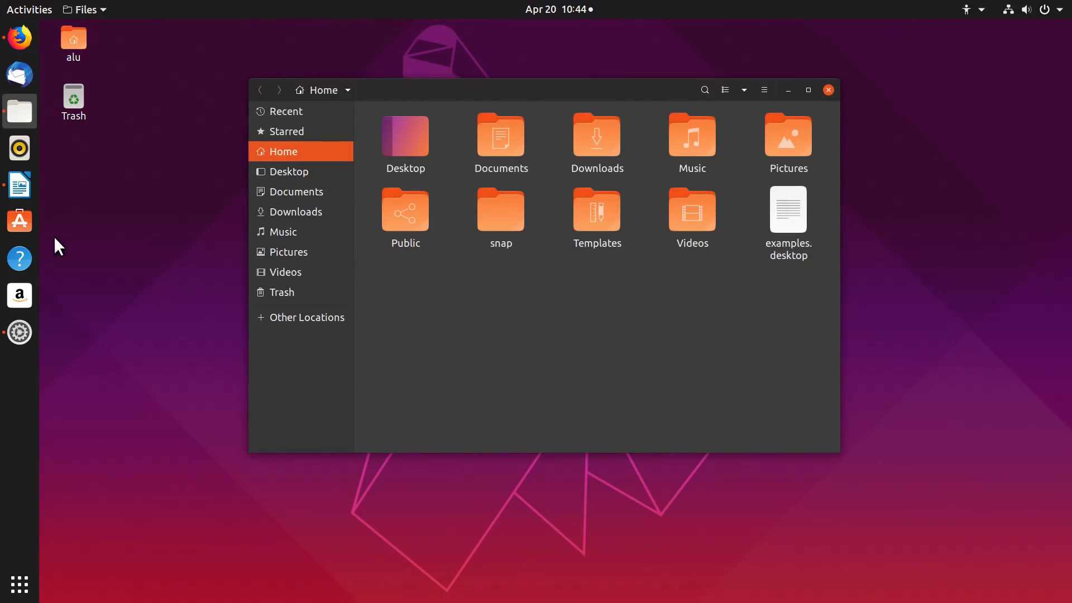
mouse_move(19, 185)
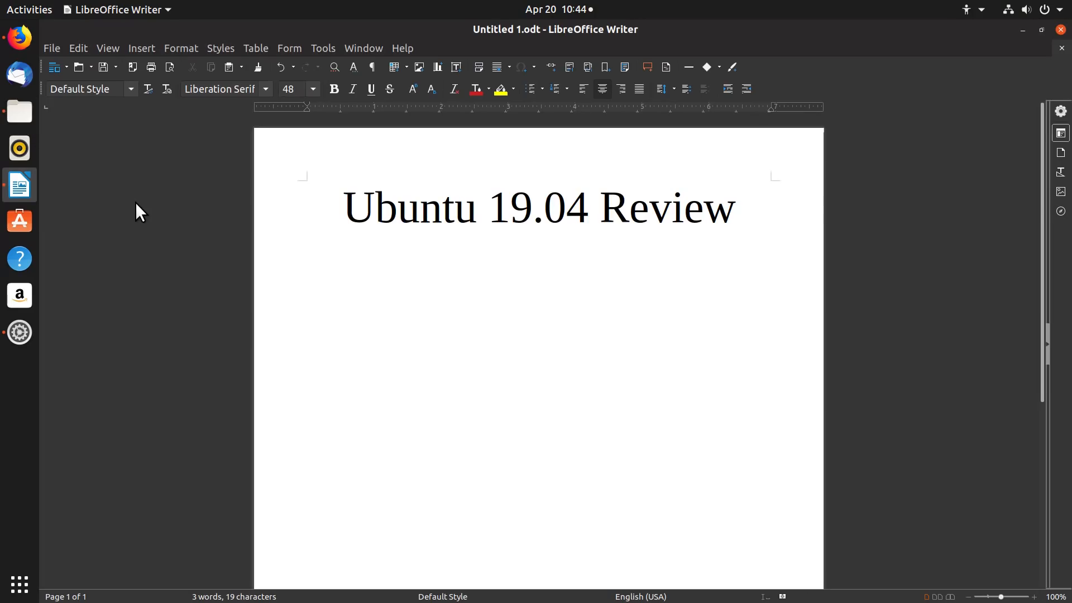
left_click(736, 208)
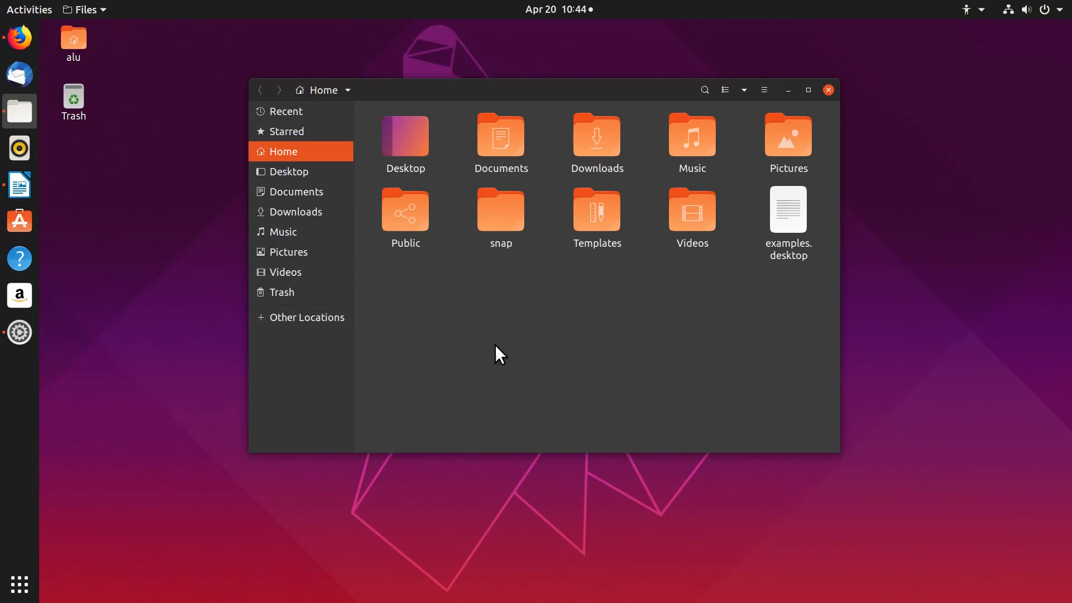
mouse_move(789, 94)
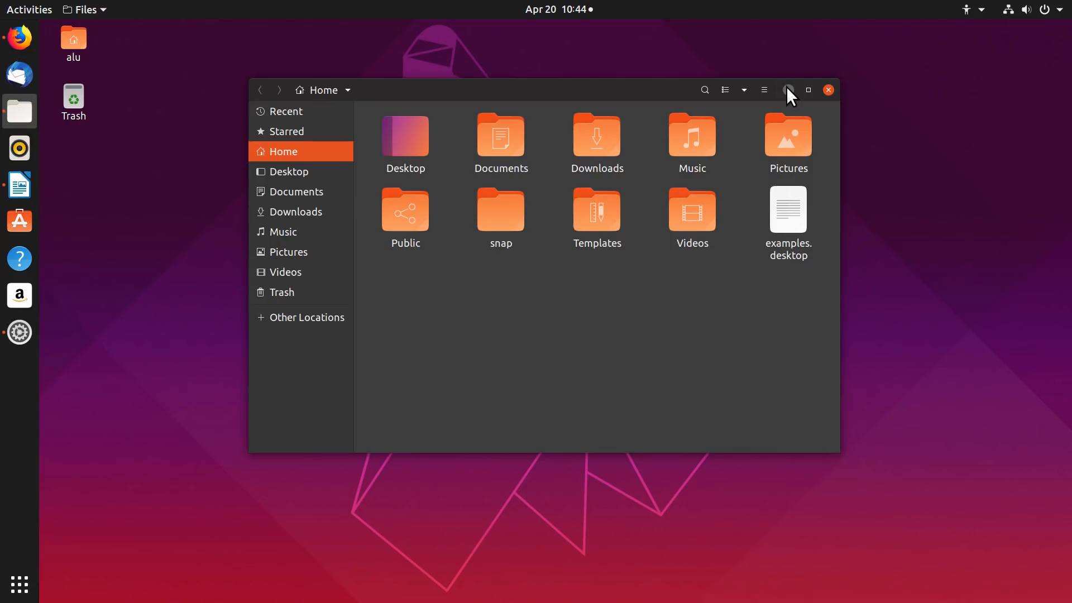
Minimize Files, restore it via the dock and Activities overview, then minimize it again
left_click(826, 90)
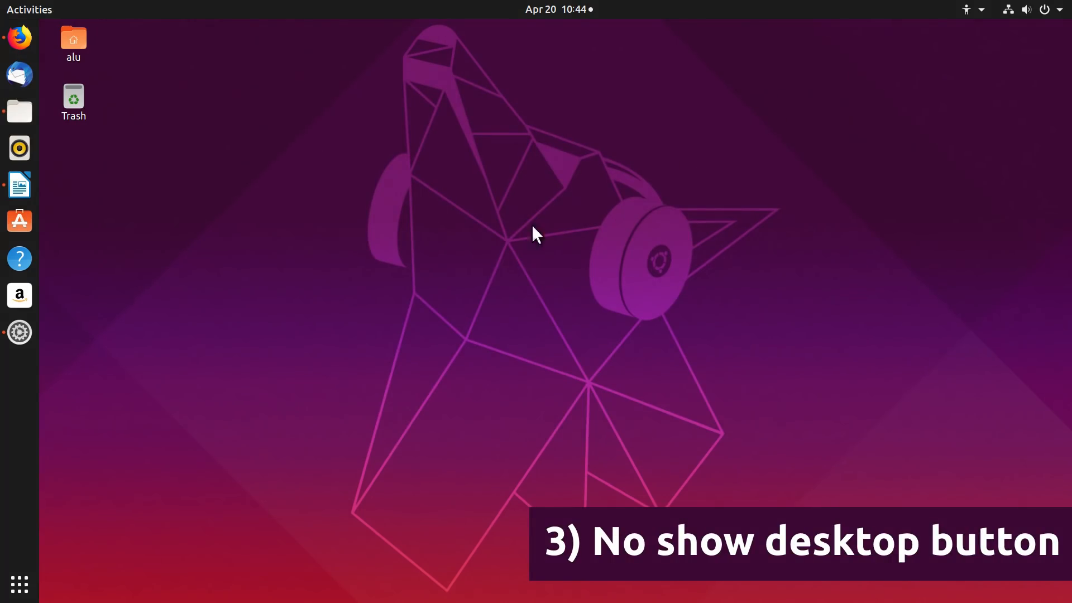
mouse_move(12, 42)
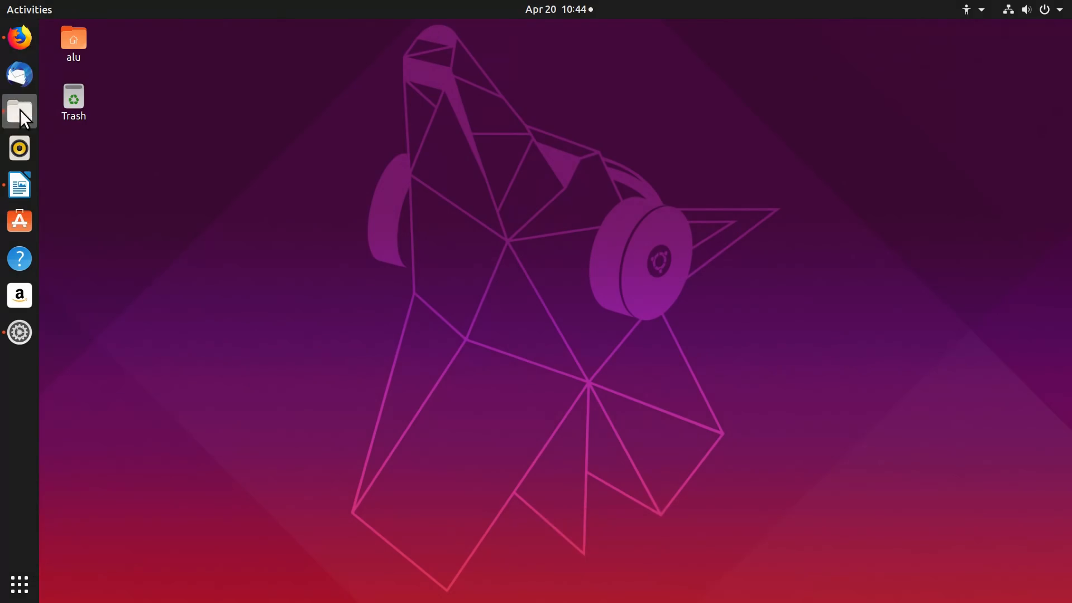
left_click(19, 185)
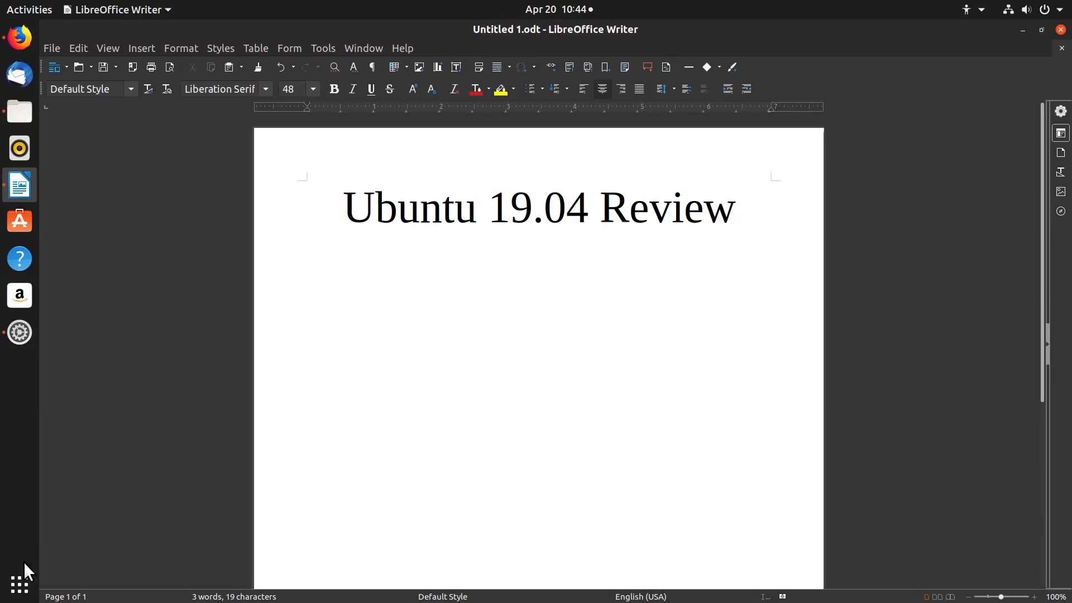
left_click(19, 112)
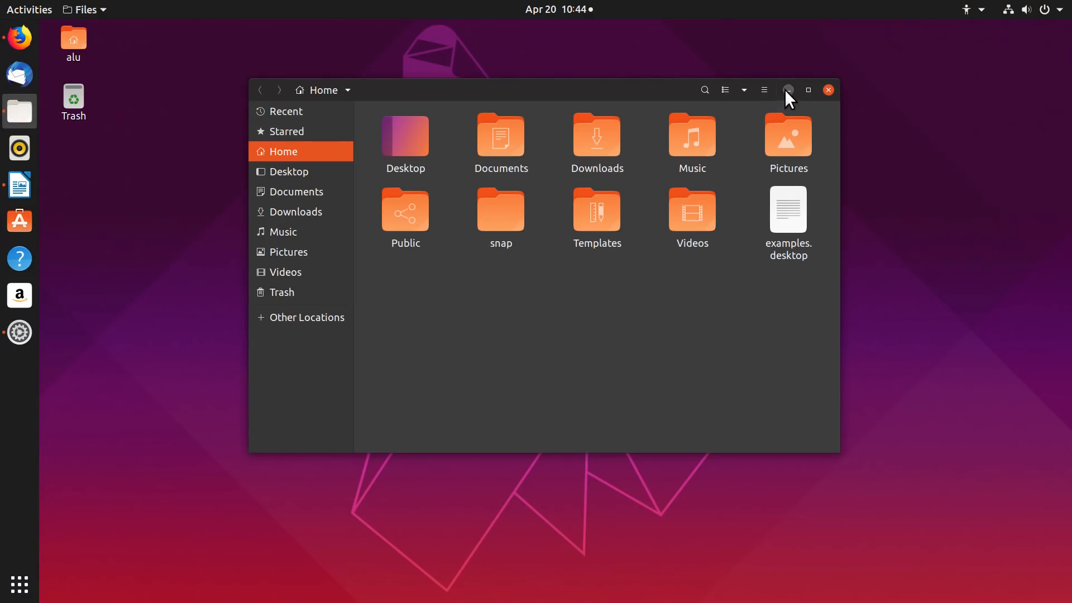
left_click(827, 90)
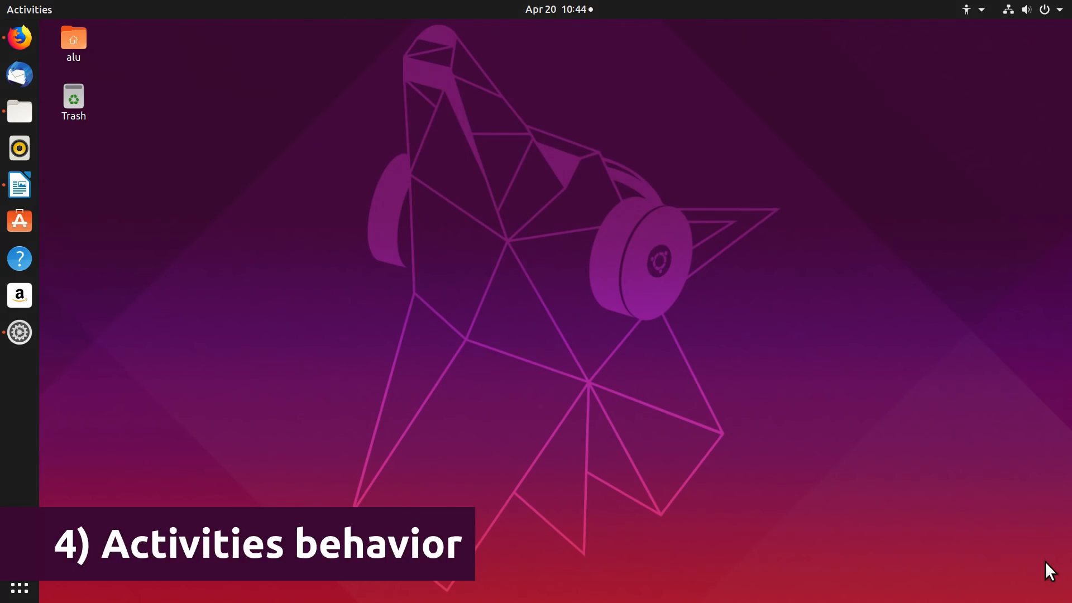
mouse_move(32, 19)
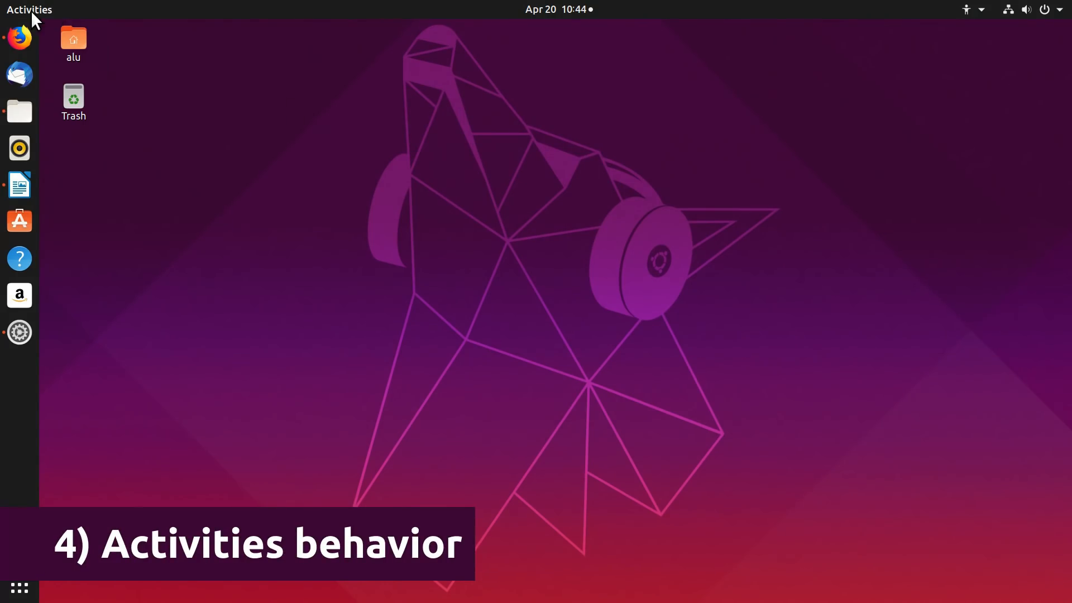
left_click(29, 10)
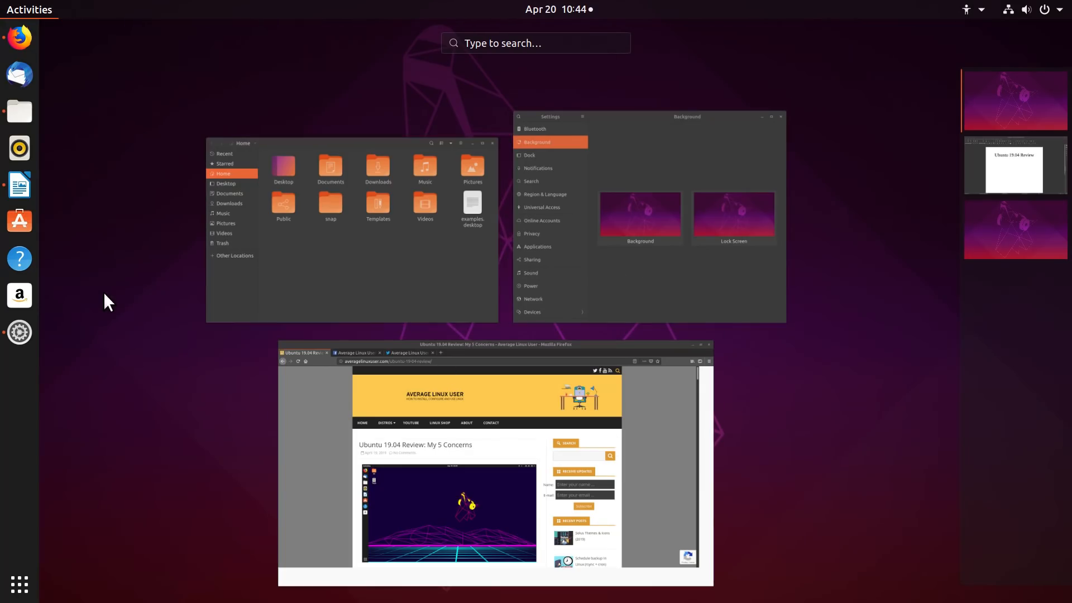
mouse_move(130, 303)
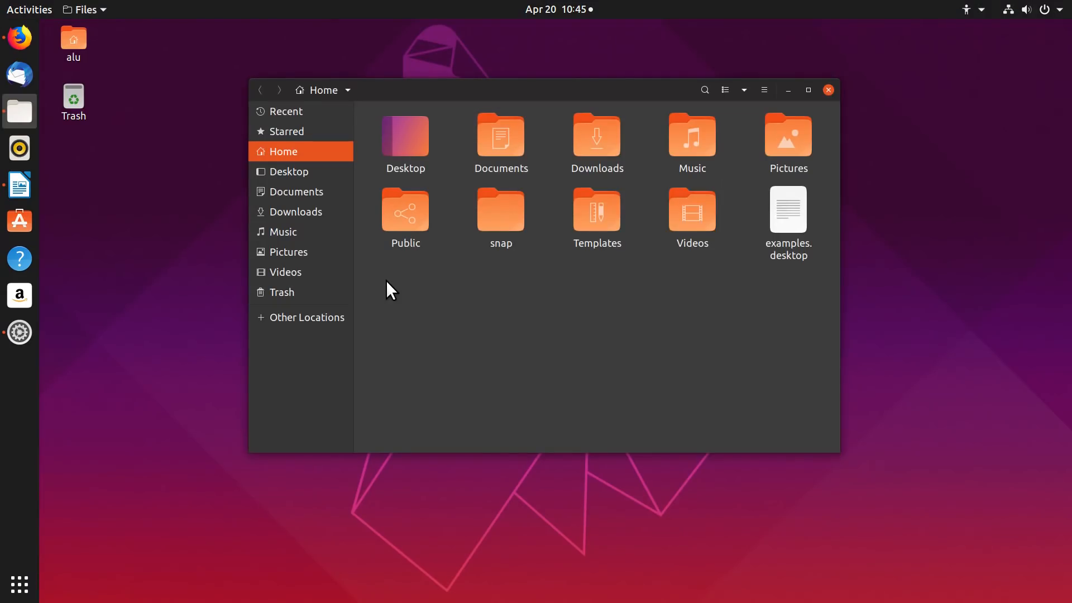
mouse_move(619, 360)
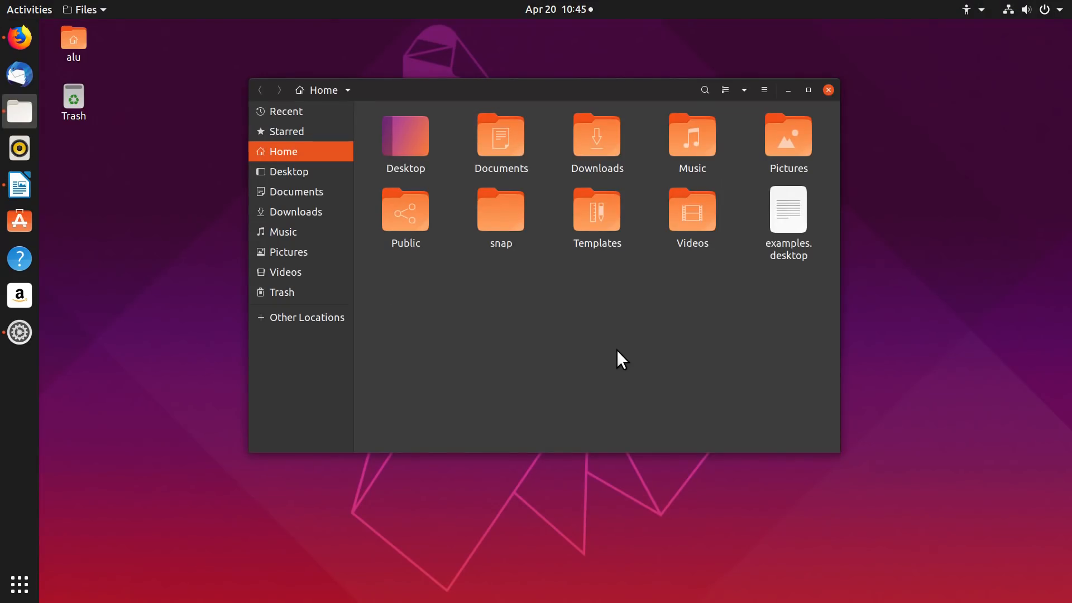
mouse_move(768, 148)
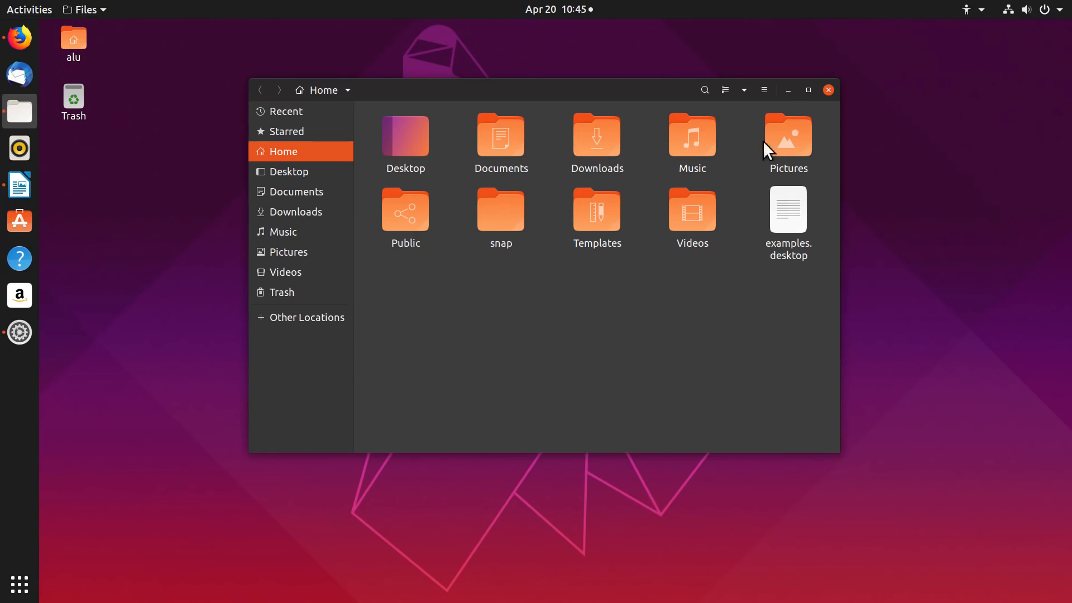
left_click(826, 90)
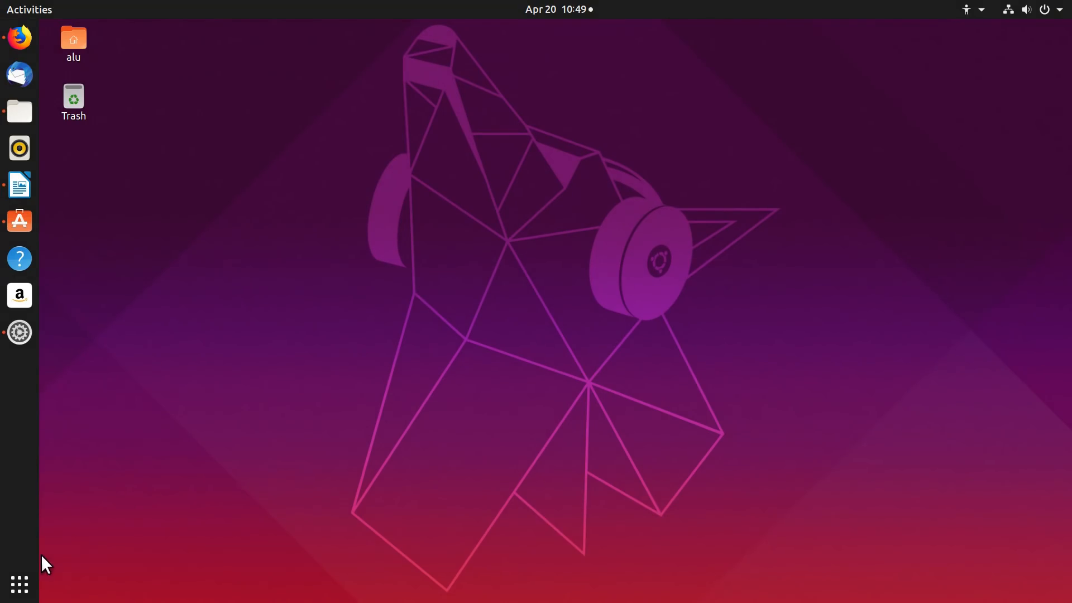
Open and dismiss the Show Applications grid, returning to the home folder window
left_click(18, 585)
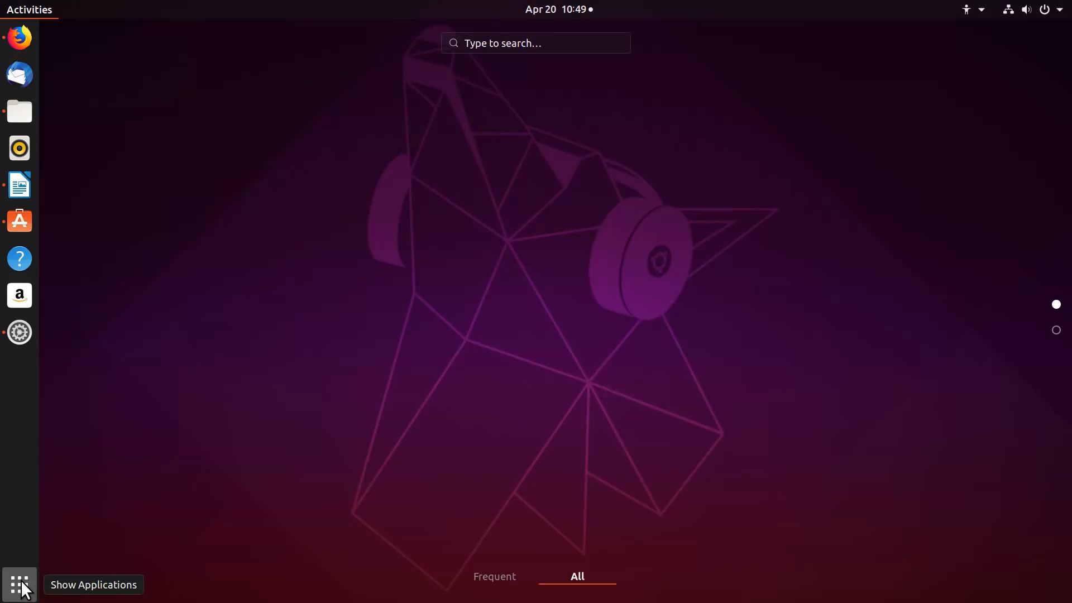
left_click(19, 584)
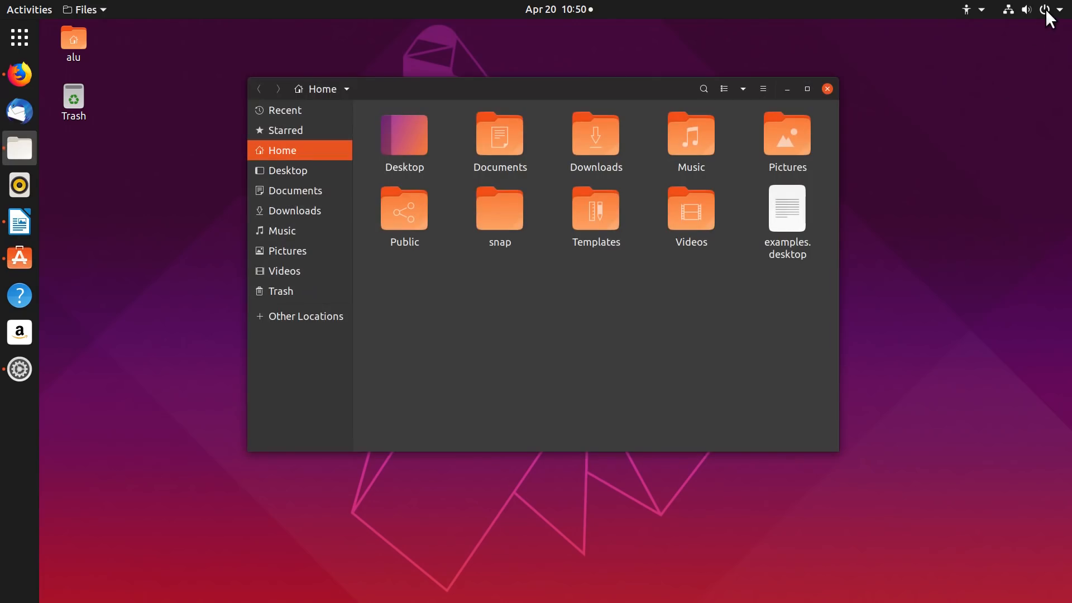
left_click(1050, 9)
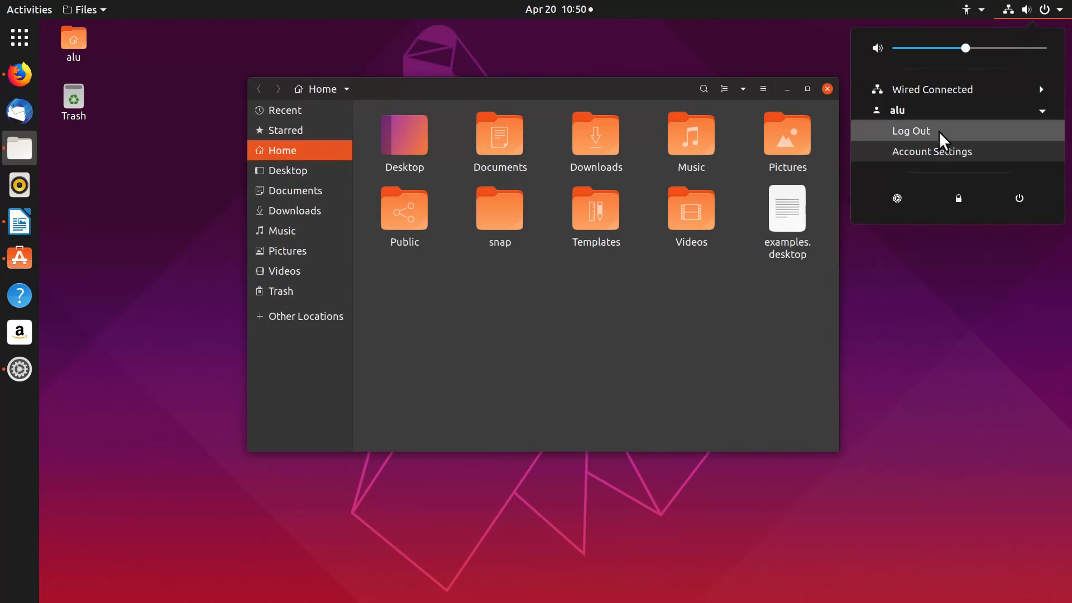
left_click(932, 151)
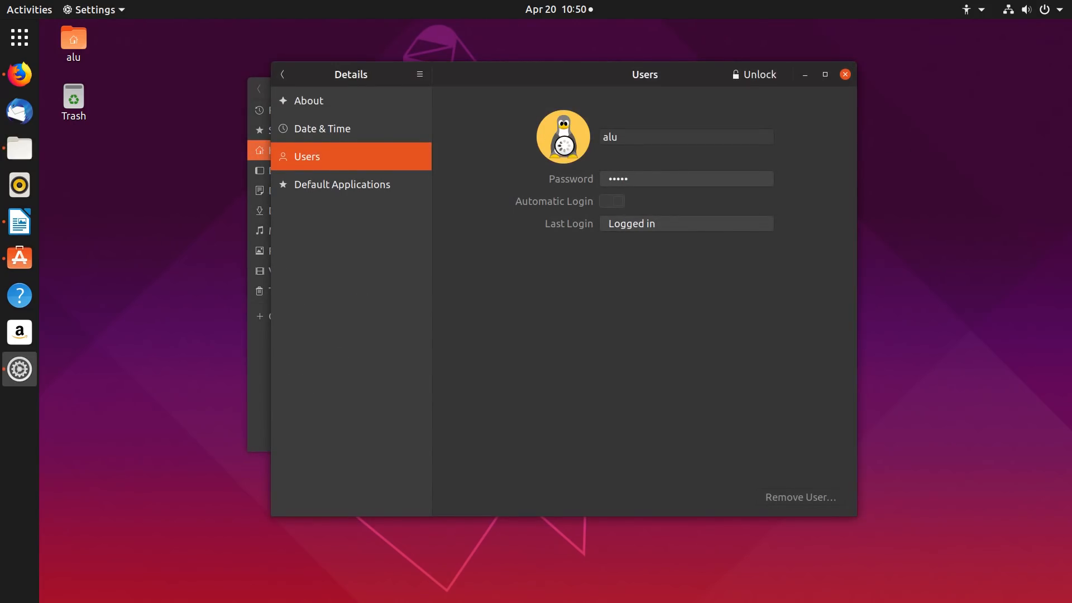
left_click(562, 136)
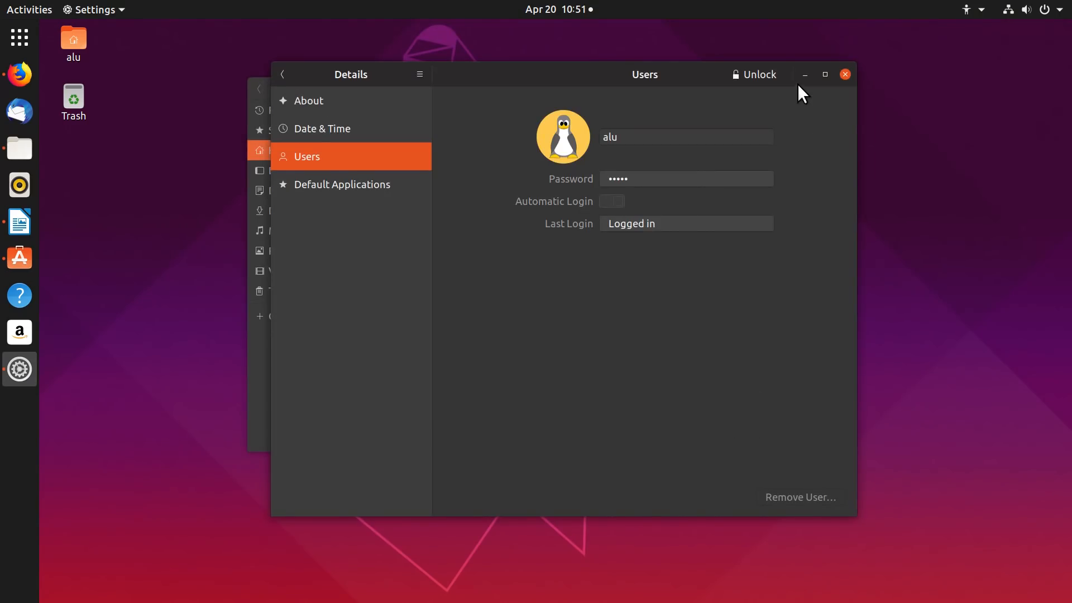
left_click(845, 73)
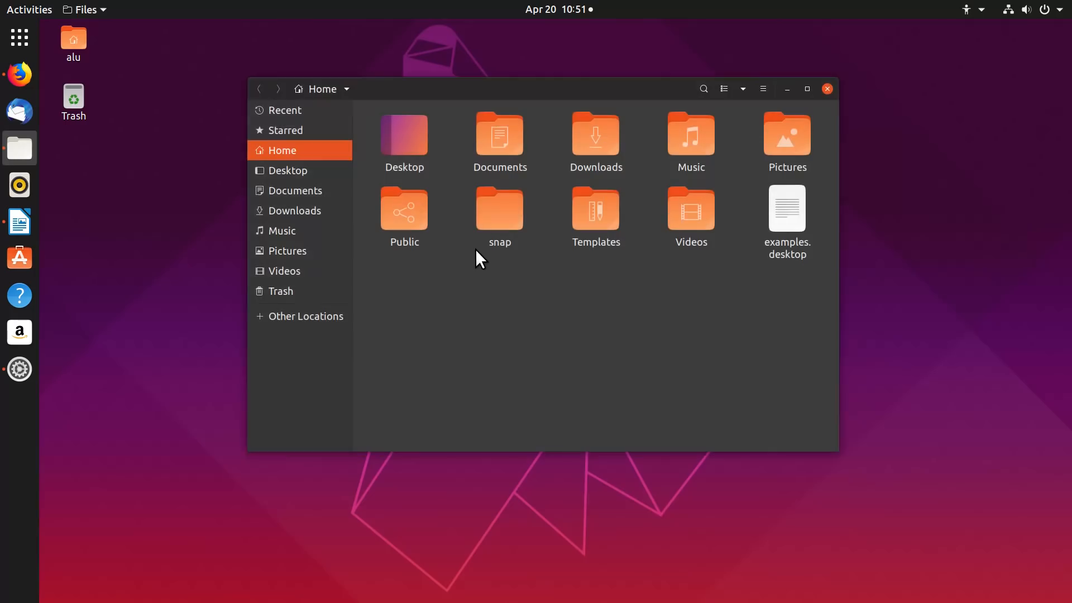
left_click(29, 9)
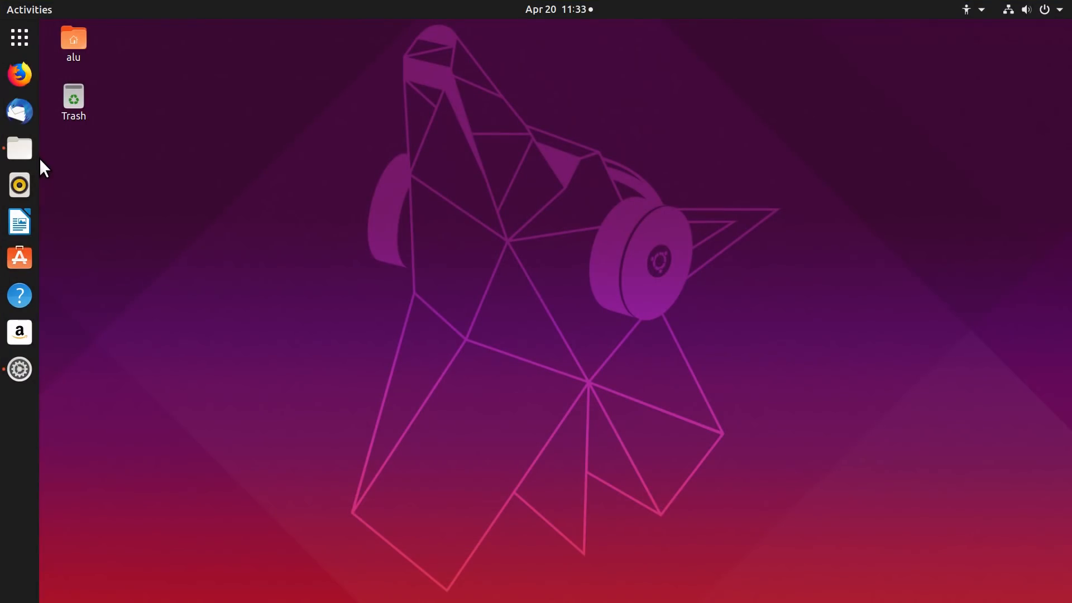
mouse_move(19, 37)
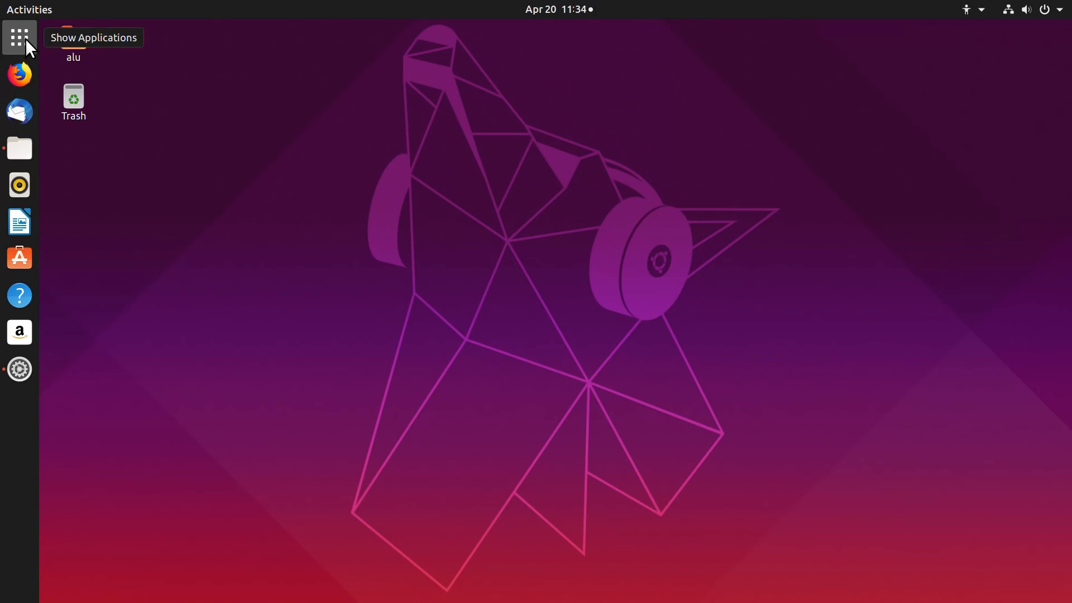
Open the Show Applications grid listing every installed app
left_click(19, 37)
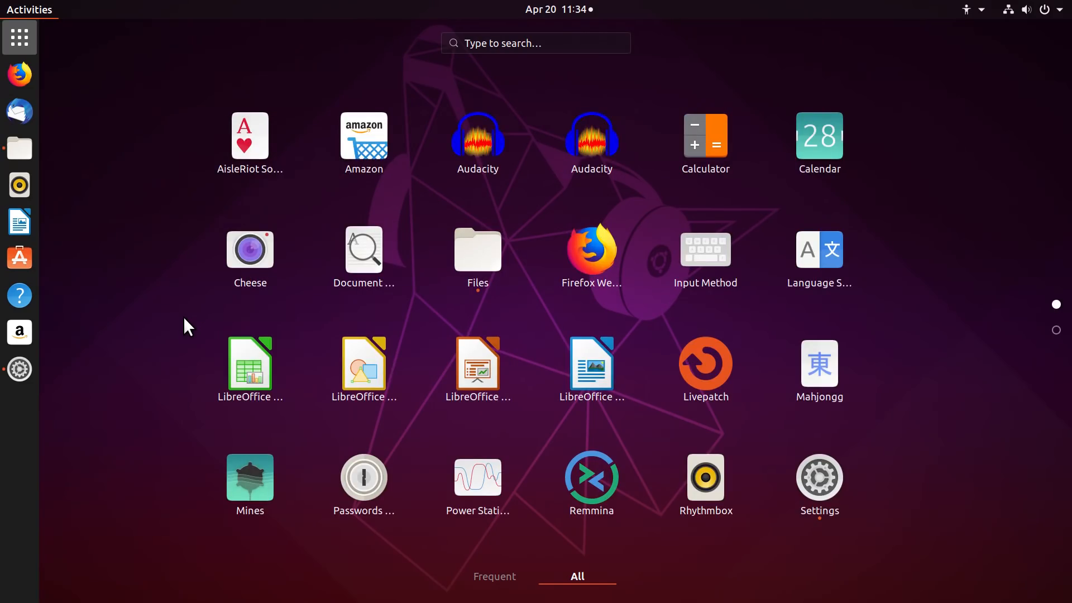
mouse_move(41, 55)
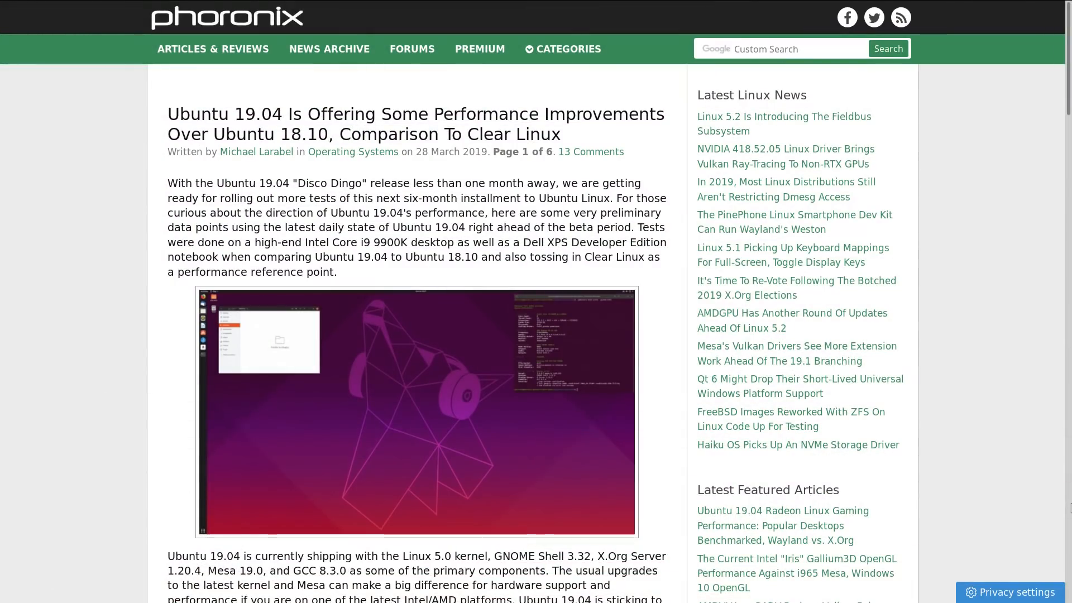
Scroll to page 6 of the Phoronix article and its Geometric Mean Of All Test Results chart
scroll("down", 3)
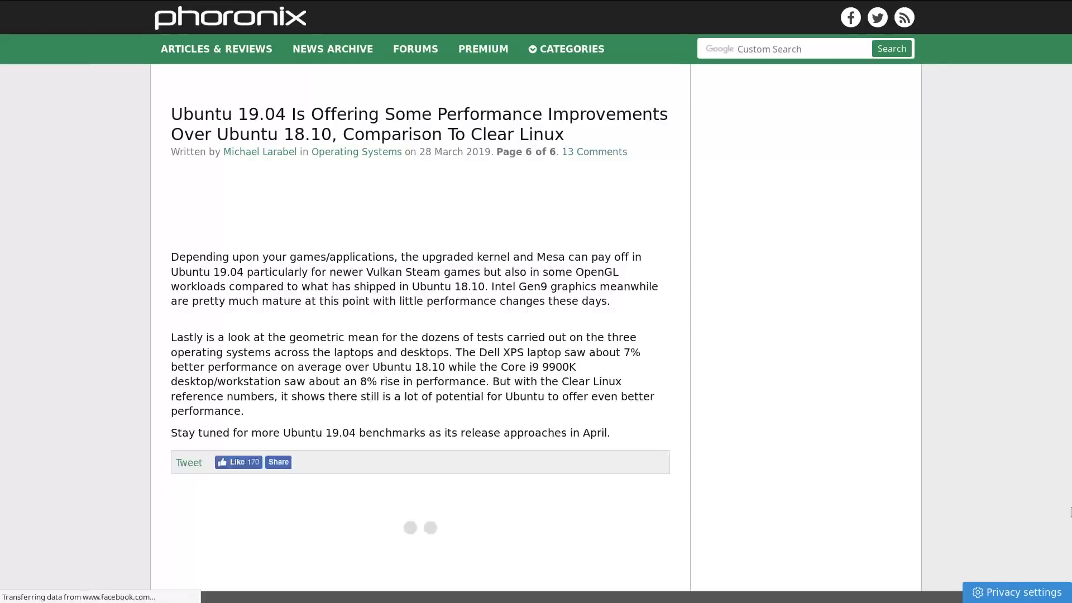
scroll("down", 3)
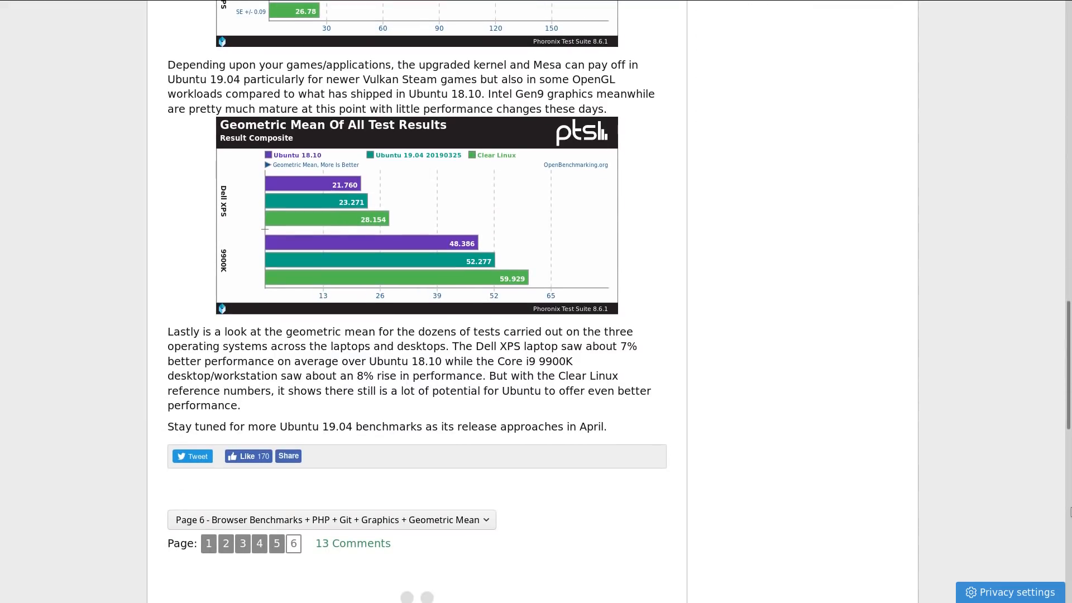
left_click(417, 216)
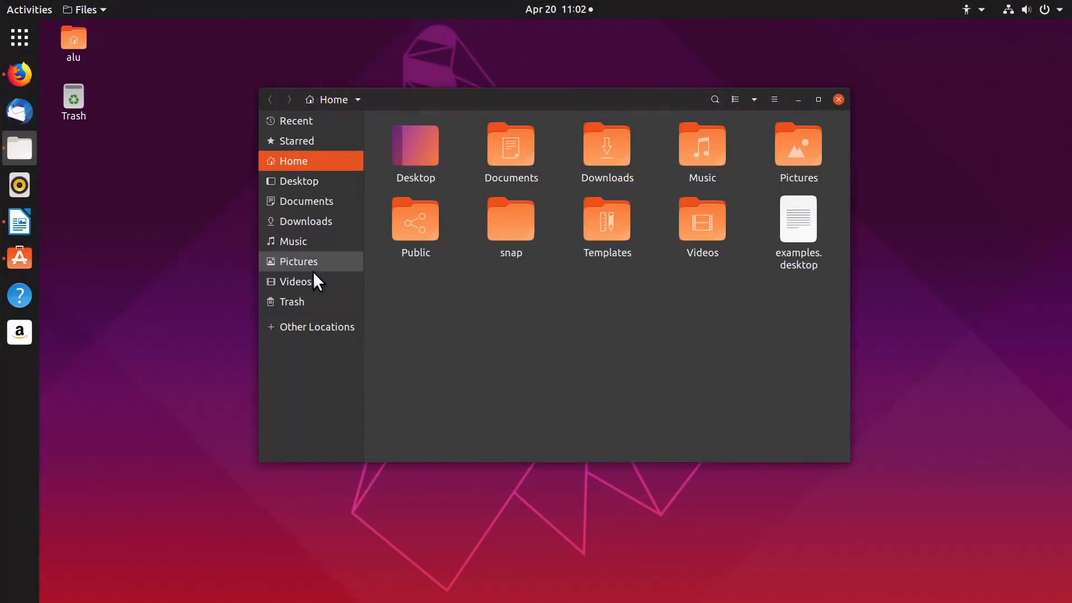
left_click(317, 326)
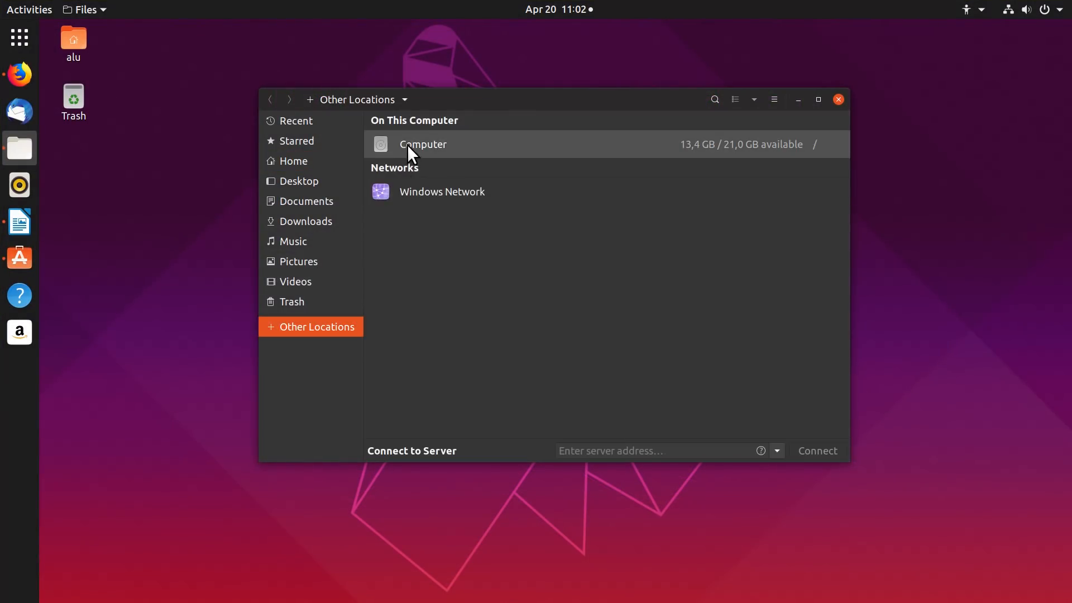
double_click(423, 144)
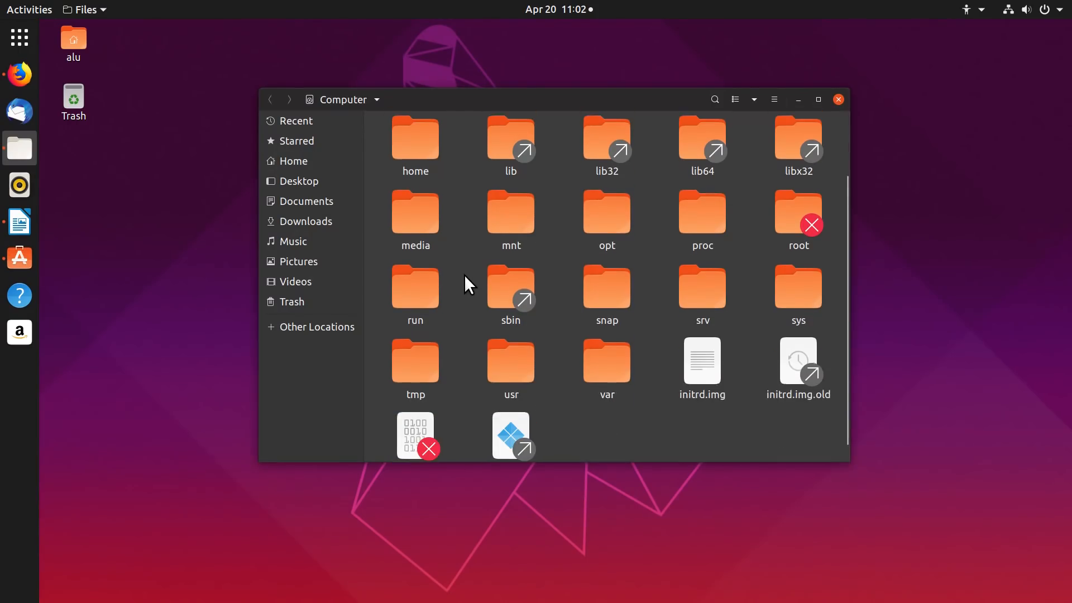
double_click(509, 359)
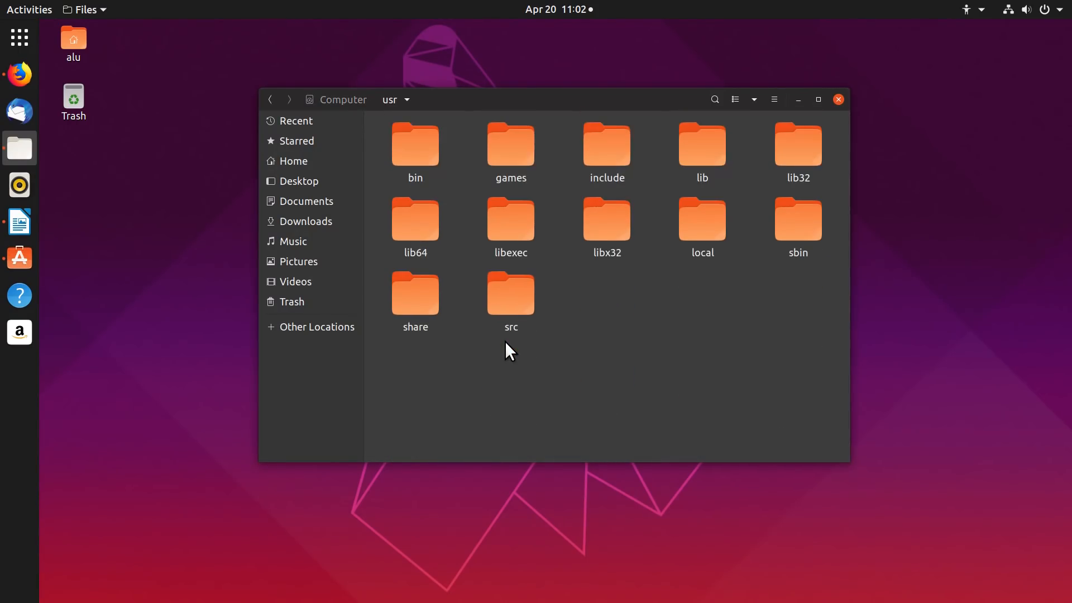
left_click(82, 10)
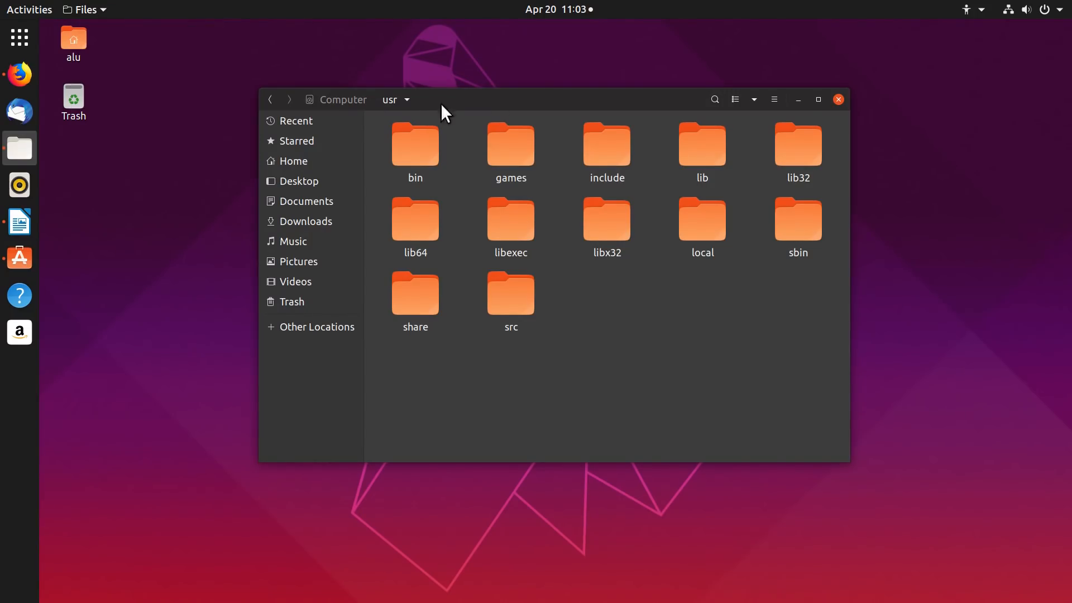
mouse_move(683, 104)
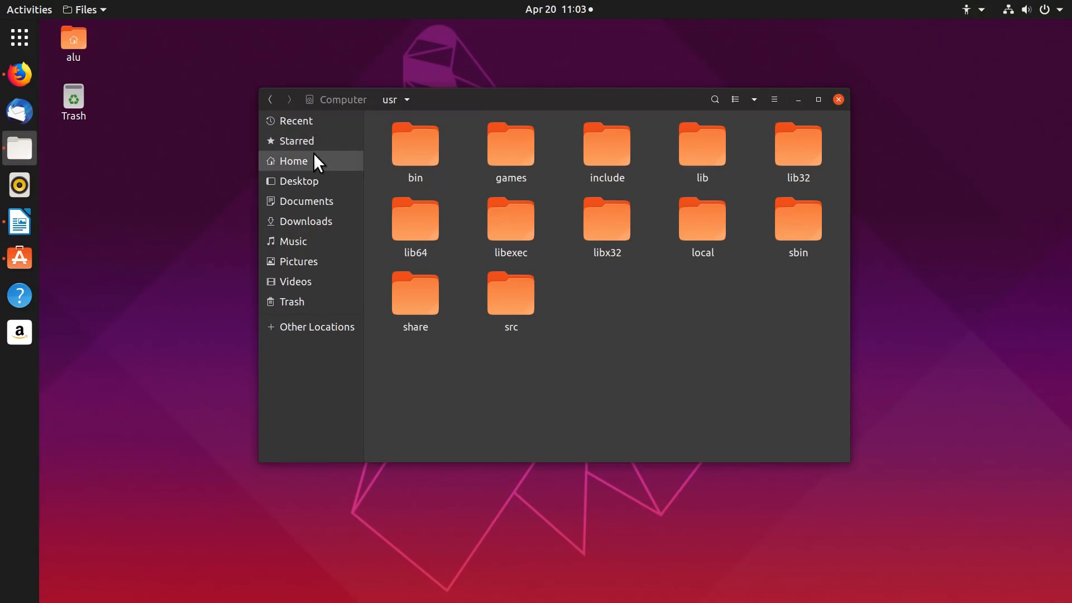
left_click(293, 161)
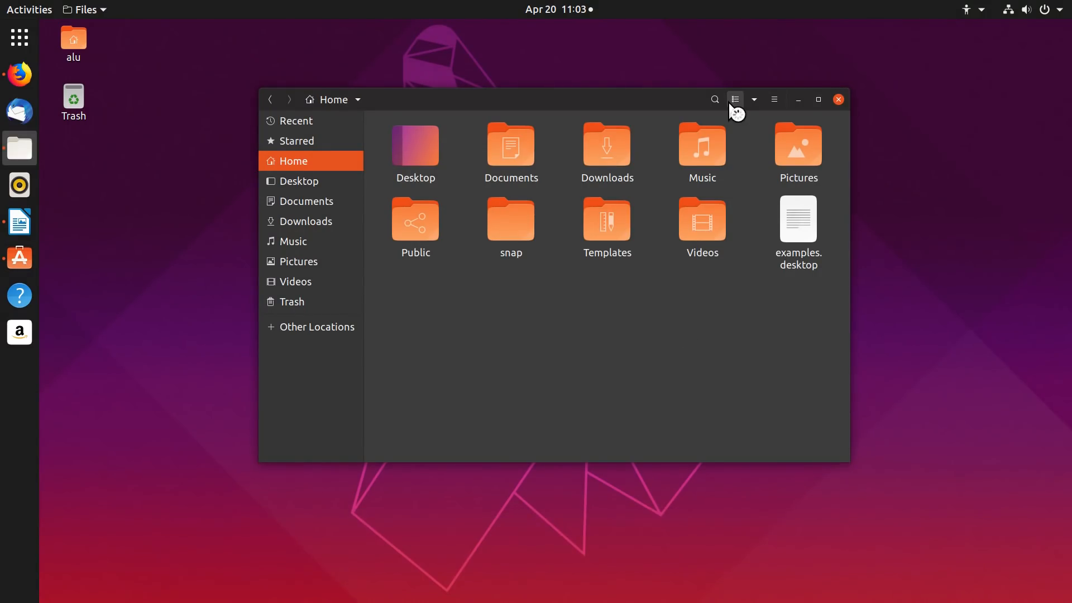
mouse_move(734, 100)
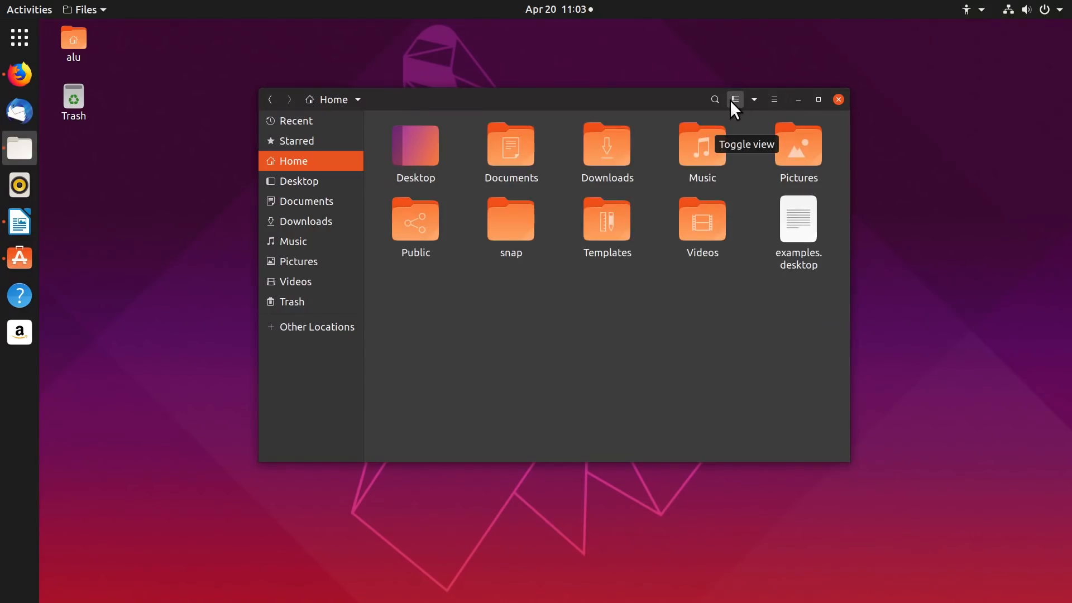
mouse_move(792, 156)
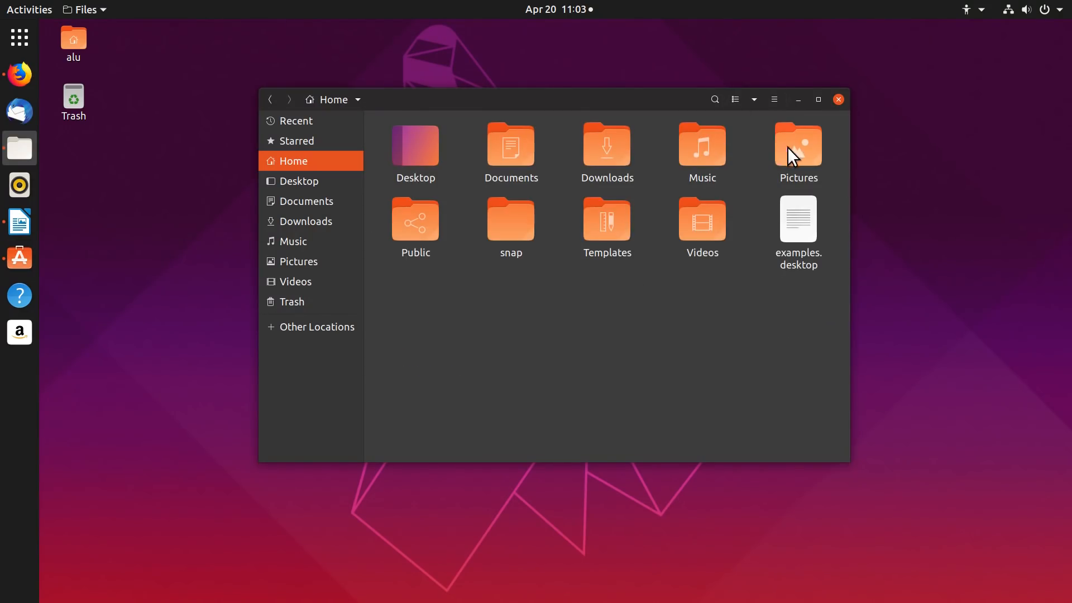
Open Pictures, toggling list and icon views, and finish with its images as thumbnails
double_click(797, 145)
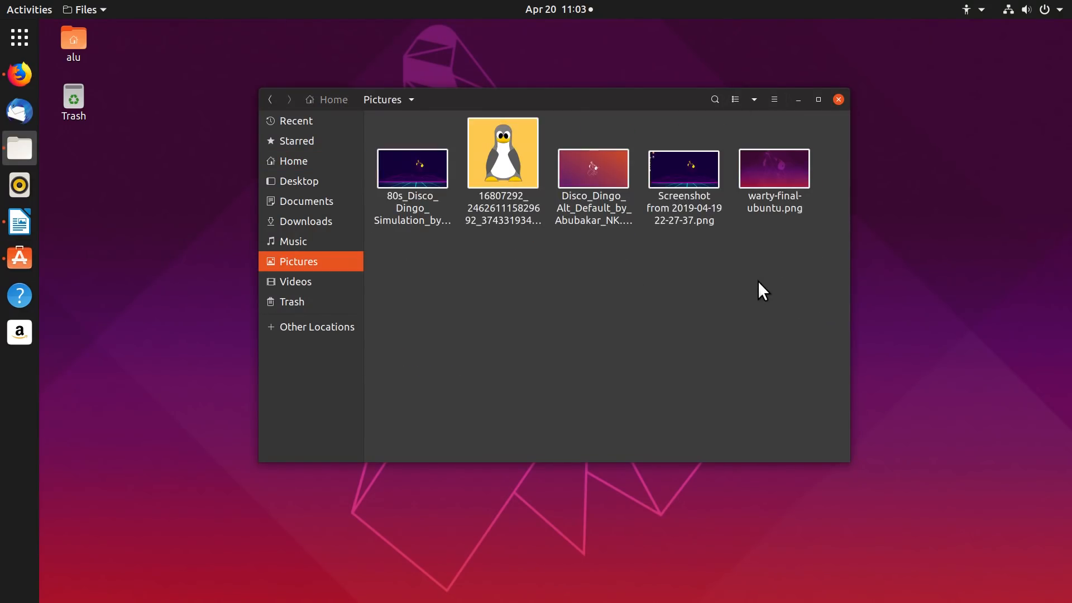
left_click(733, 100)
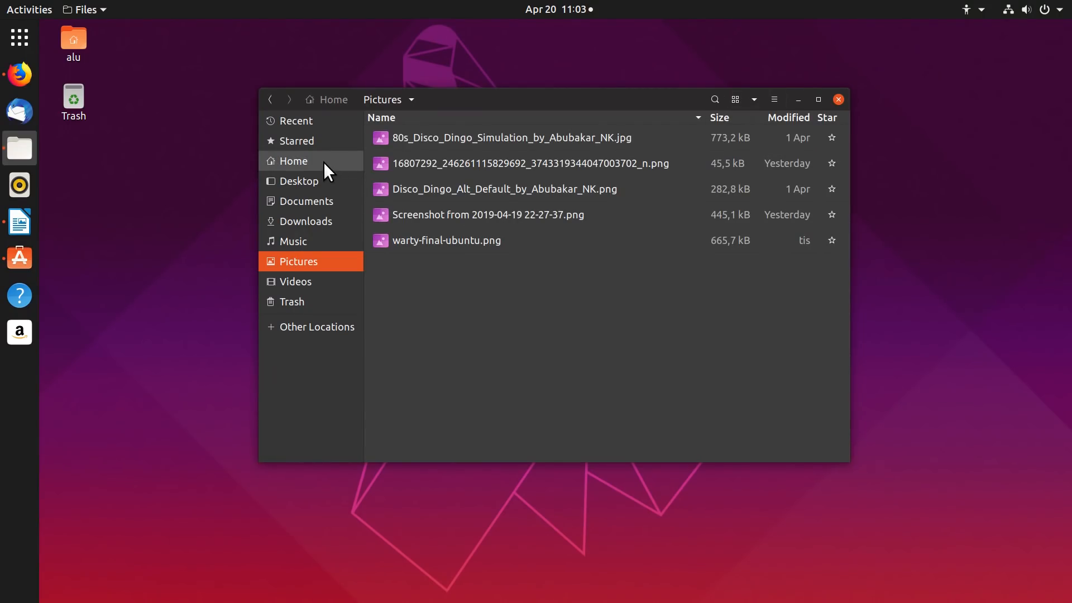
left_click(293, 161)
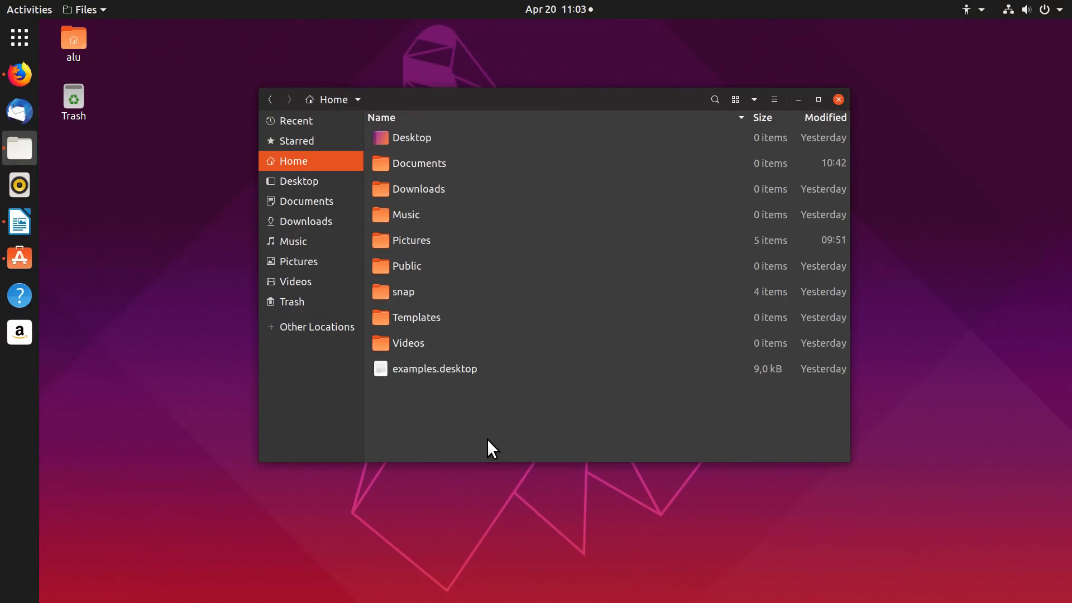
left_click(734, 99)
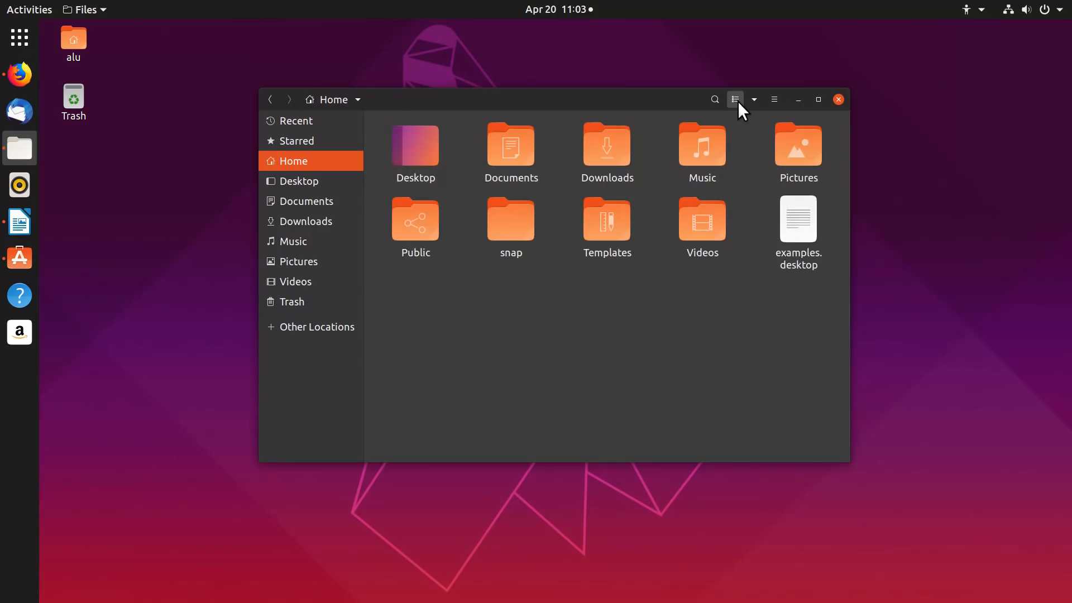
mouse_move(707, 355)
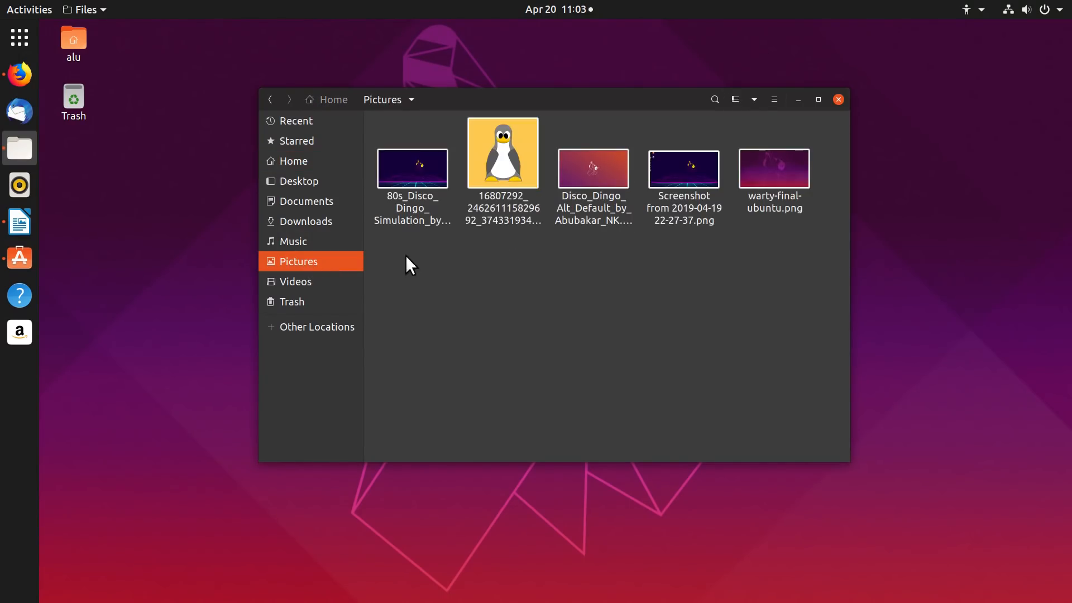
left_click(292, 161)
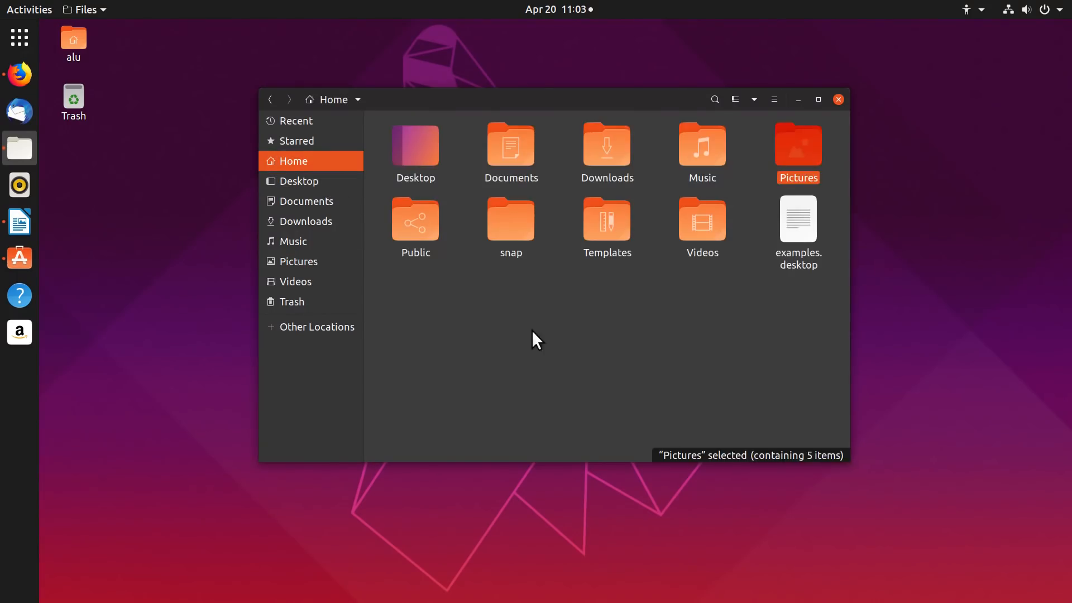
left_click(734, 99)
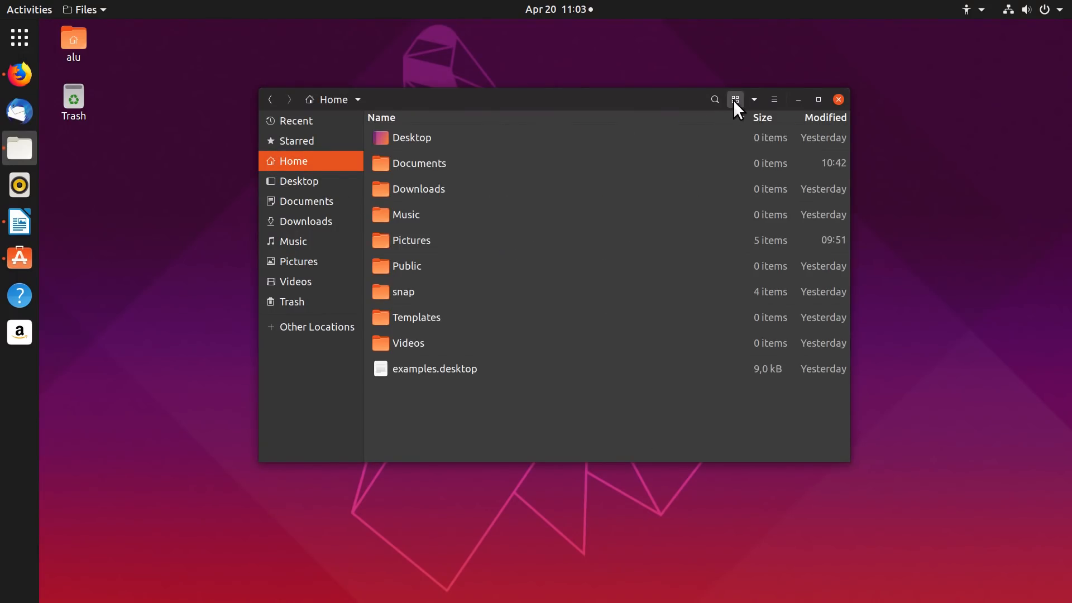
left_click(298, 262)
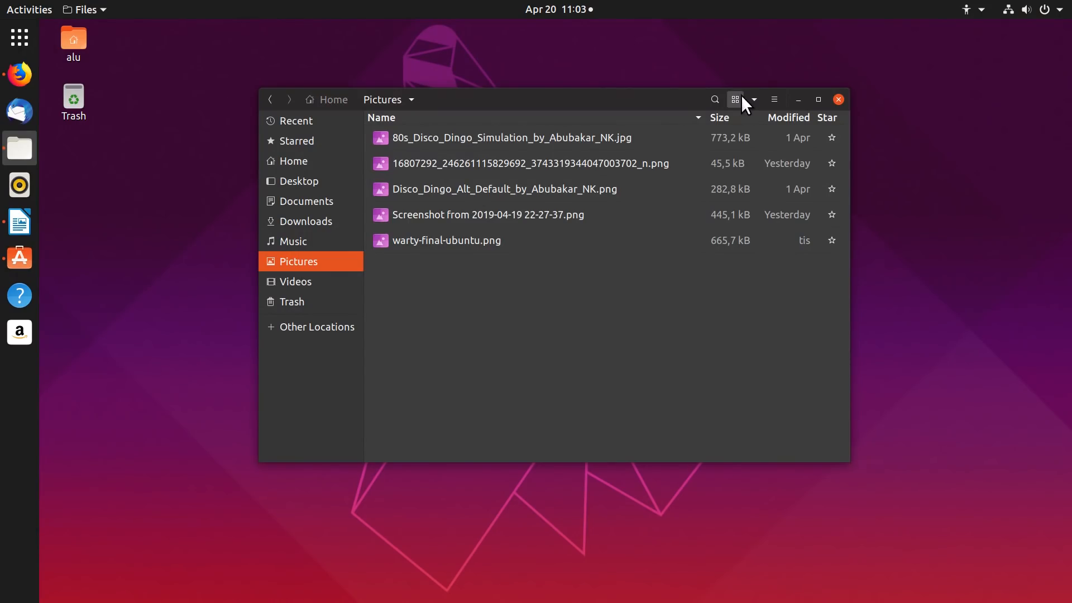
left_click(735, 100)
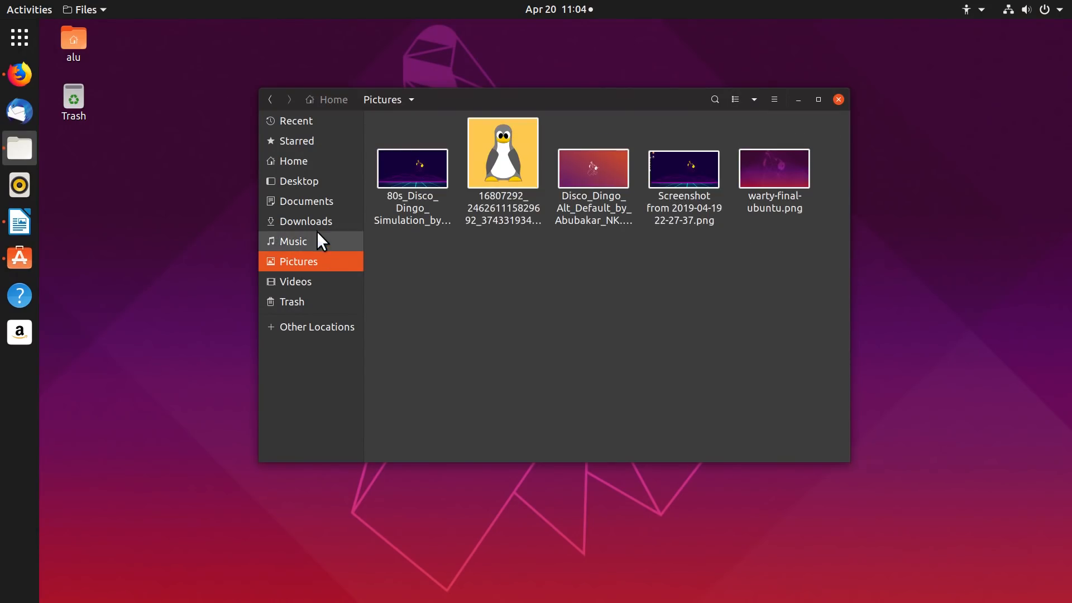
left_click(19, 73)
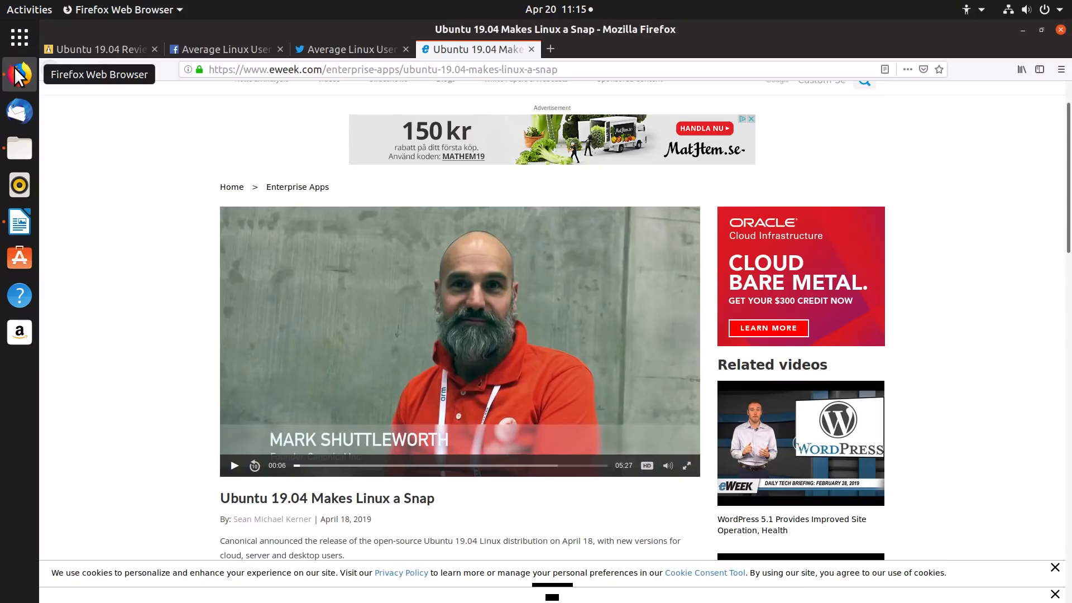
Play the Mark Shuttleworth interview video on eWeek's article, then hide Firefox
left_click(234, 465)
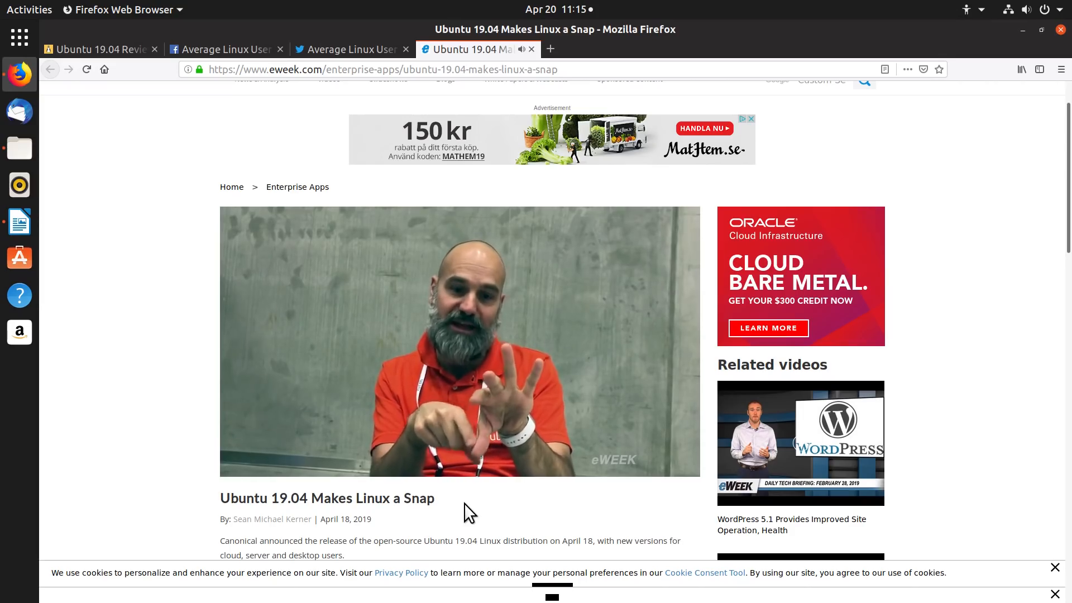
left_click(459, 341)
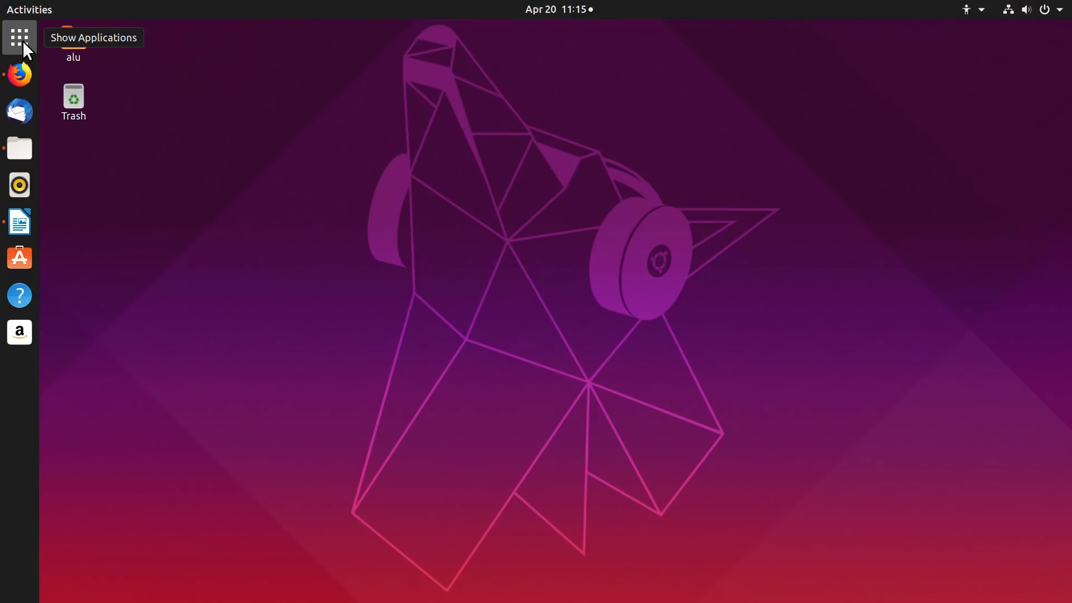
Search 'au' in Activities and launch Audacity
type("a")
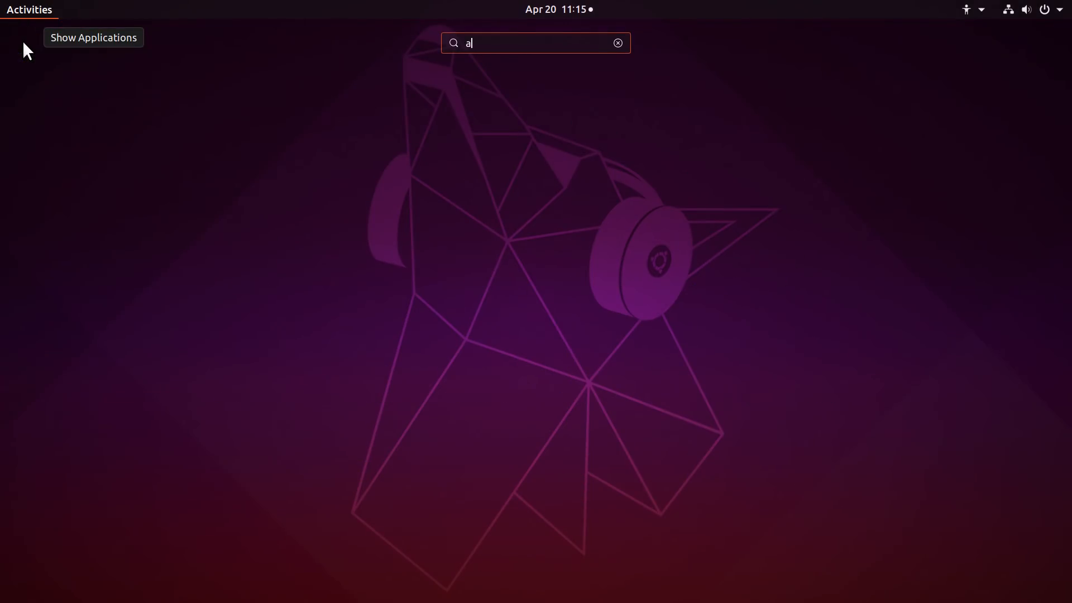
type("u")
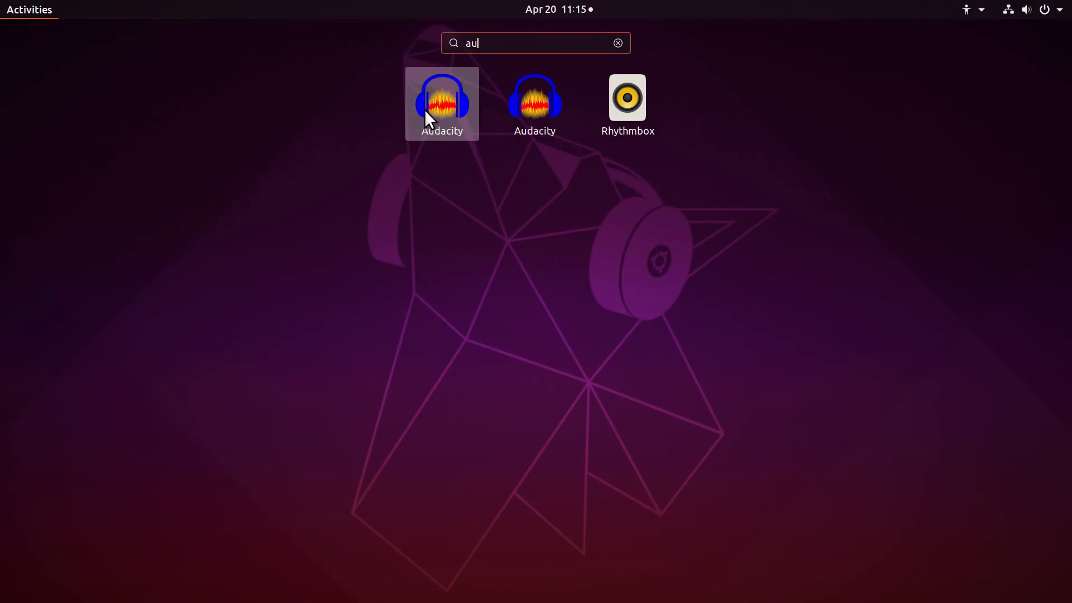
left_click(442, 103)
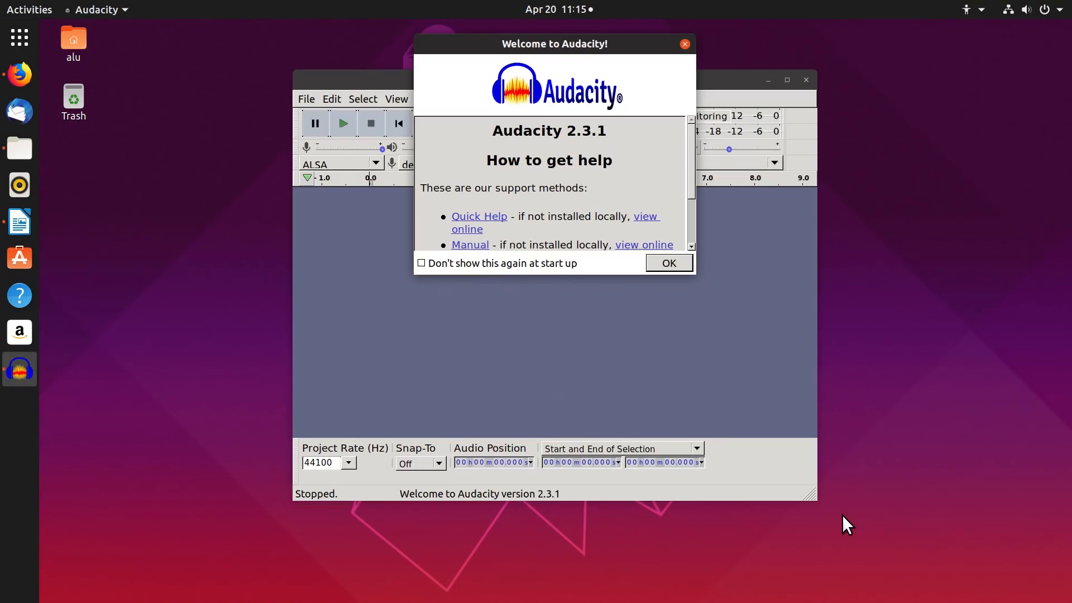
mouse_move(572, 49)
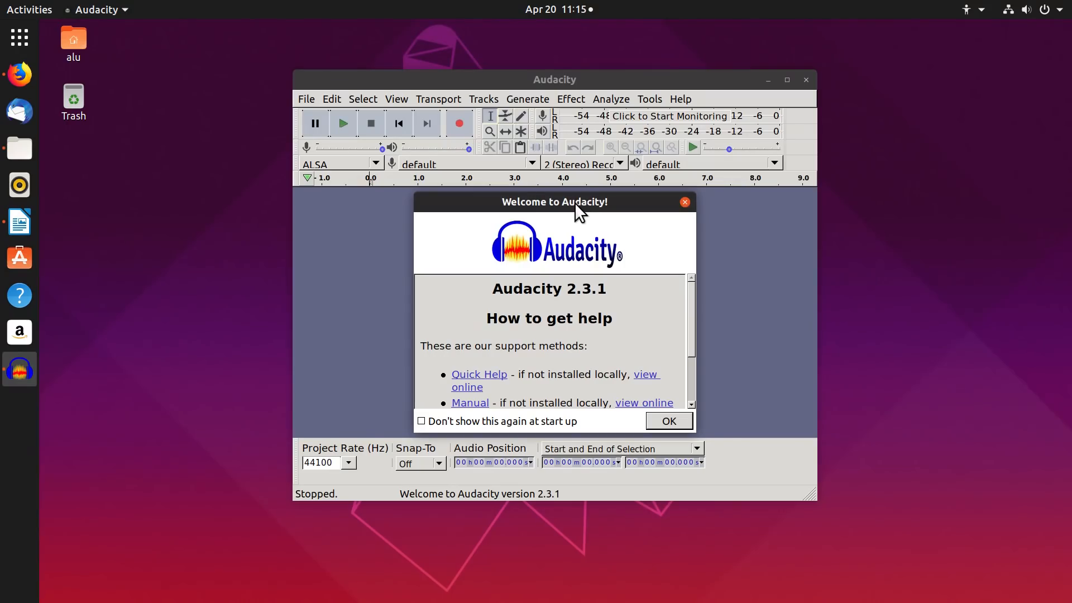
Set Audacity to 1 (Mono) recording channel and start recording a new track
left_click(667, 420)
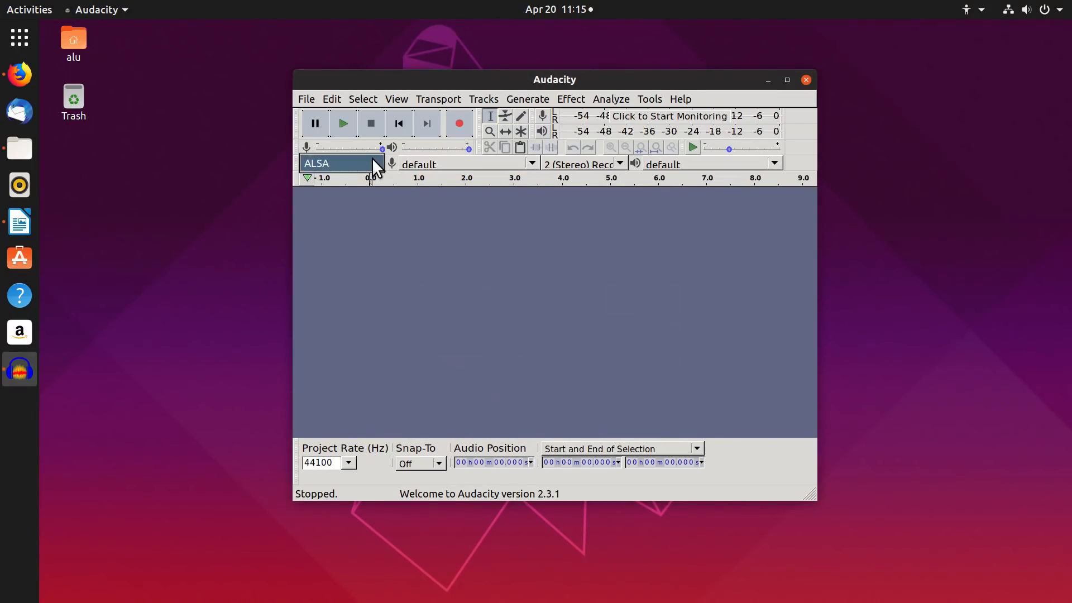
left_click(618, 164)
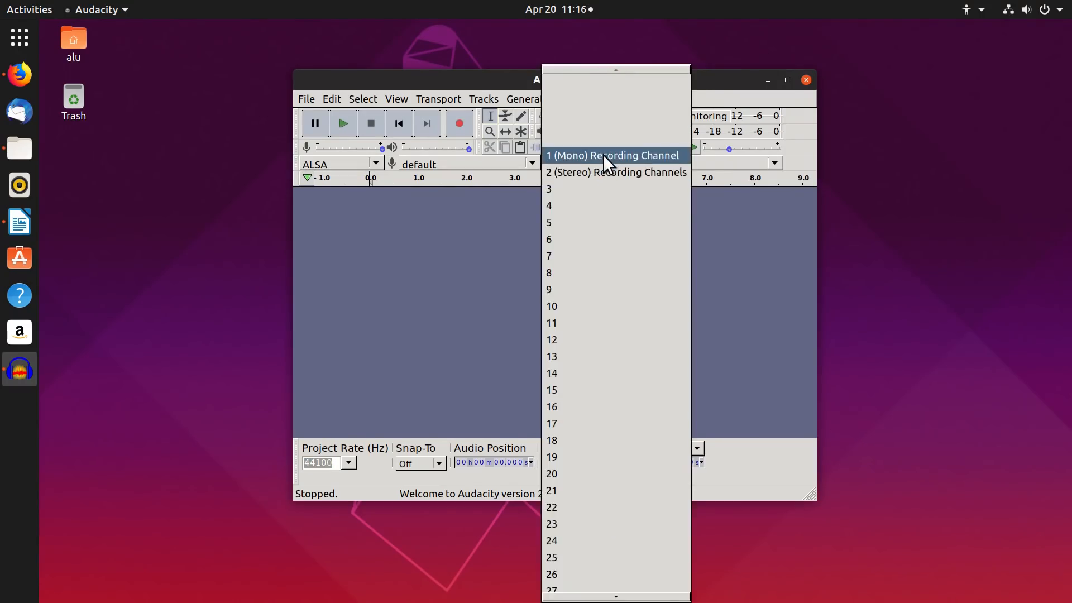
left_click(612, 156)
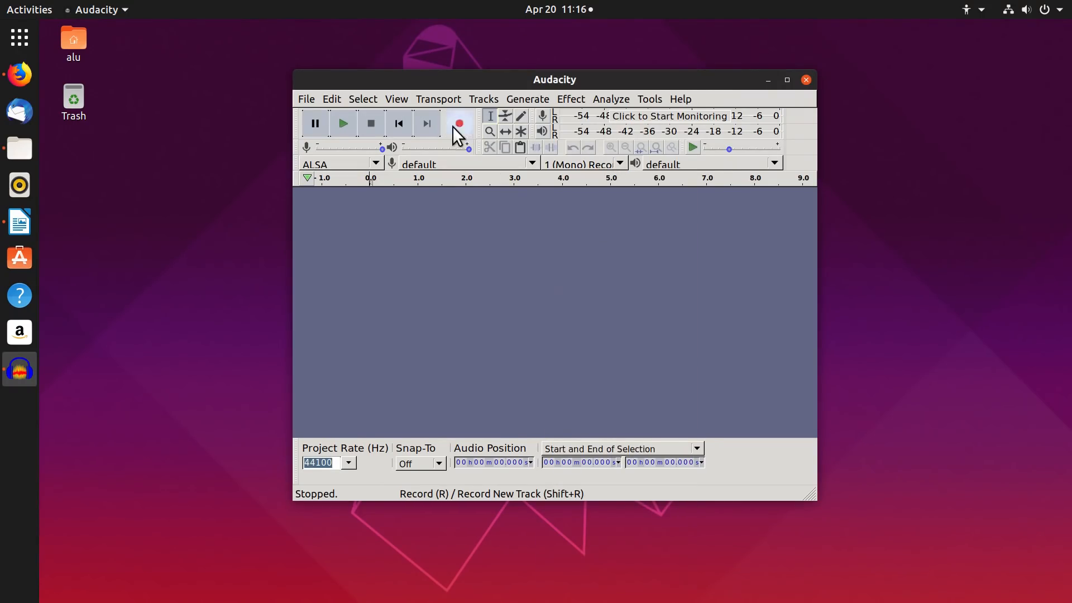
left_click(459, 124)
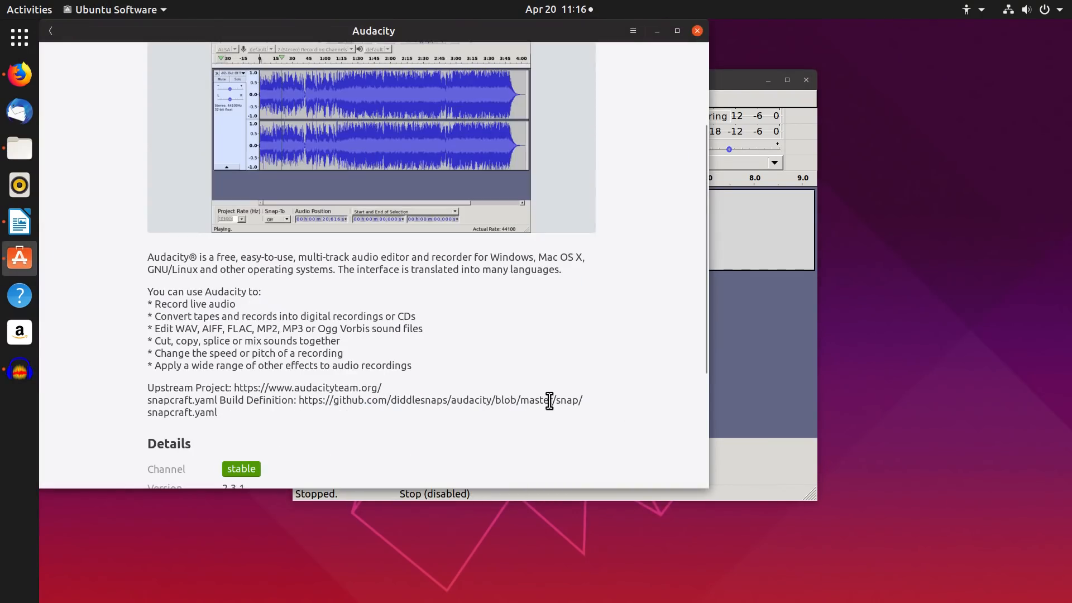
Launch the ubuntu-disco-universe Audacity 2.2.2-1build1 from its Ubuntu Software page
double_click(566, 399)
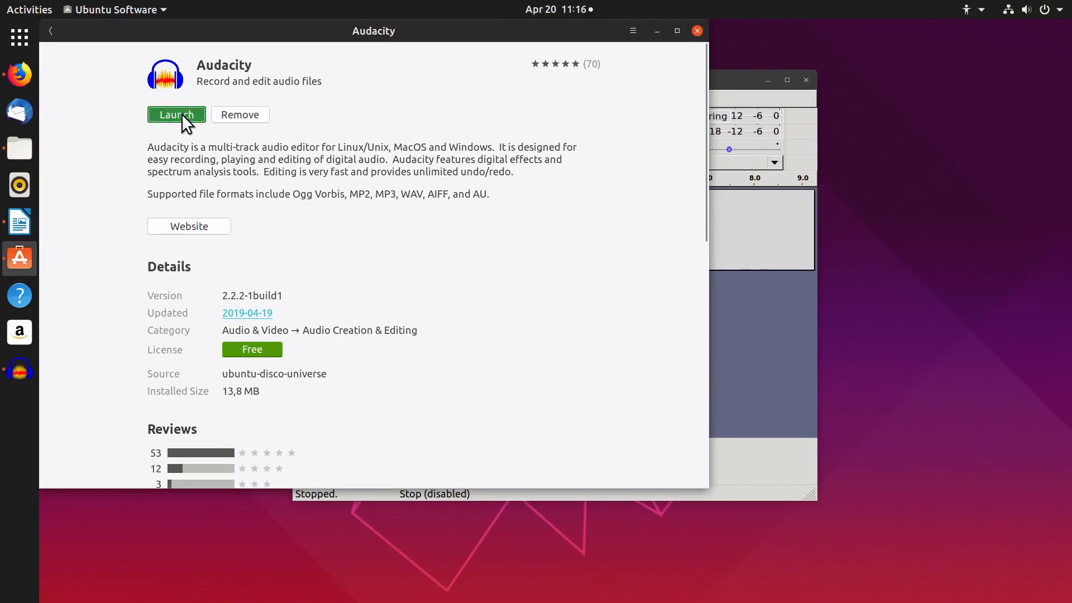
left_click(176, 114)
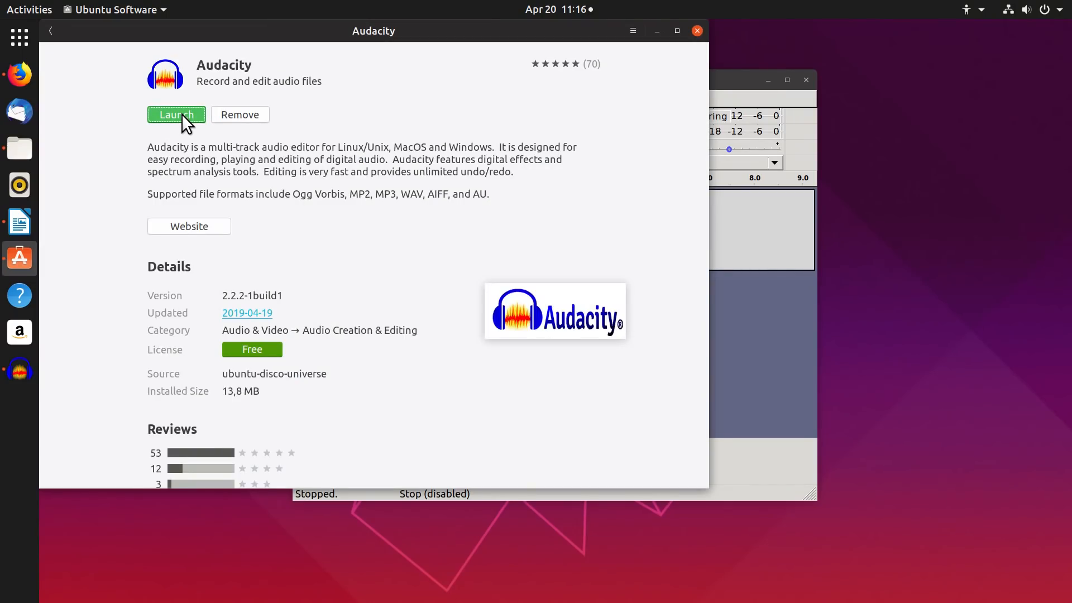
left_click(175, 114)
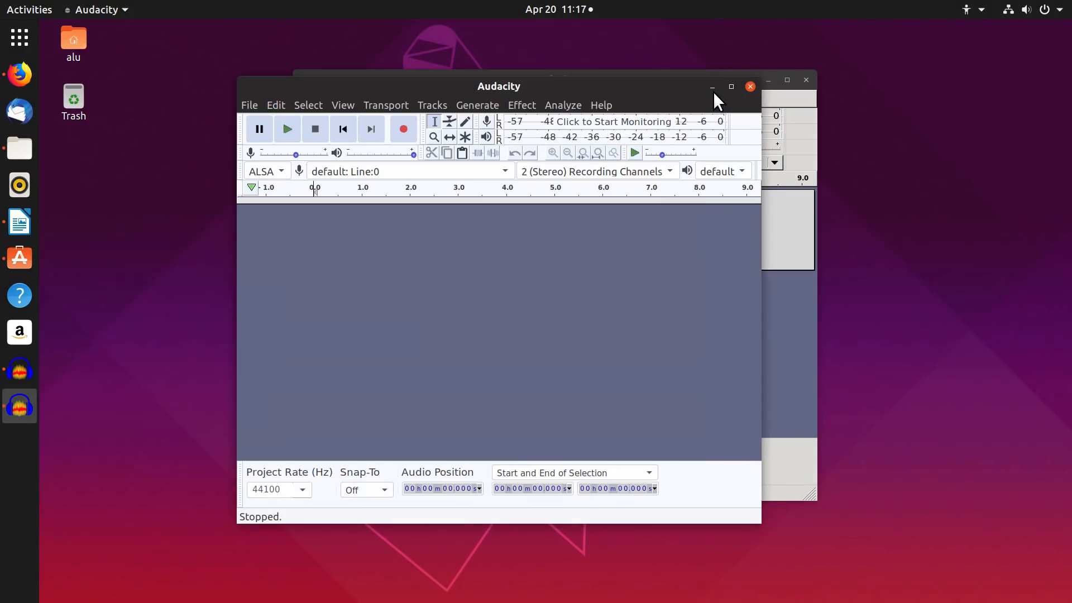
Tile the second Audacity window left, record a brief stereo take, then close it and answer the save prompt
left_click_drag(499, 85, 297, 29)
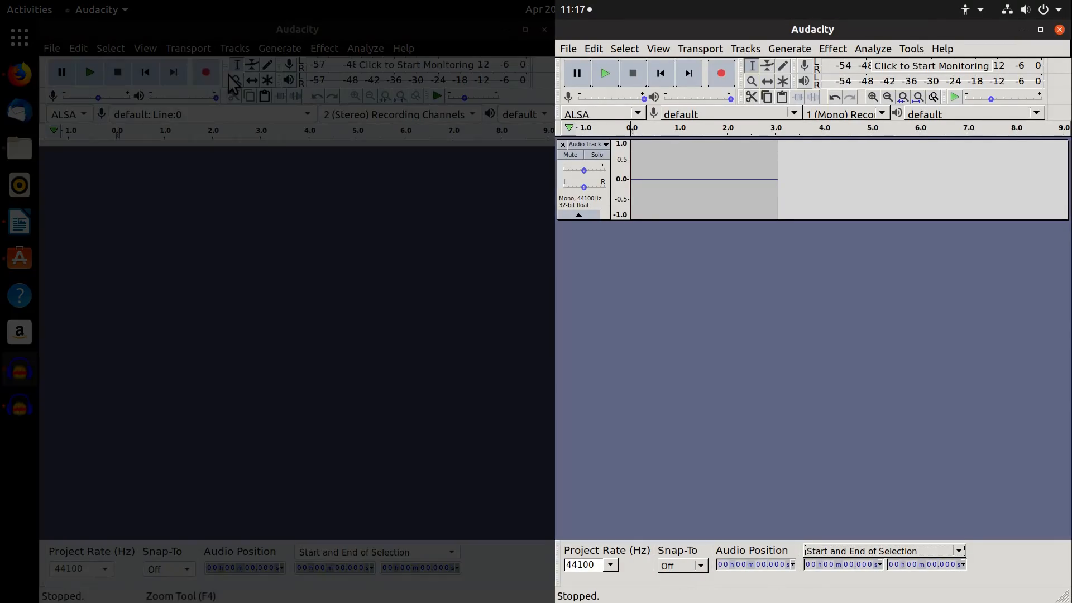
left_click(206, 72)
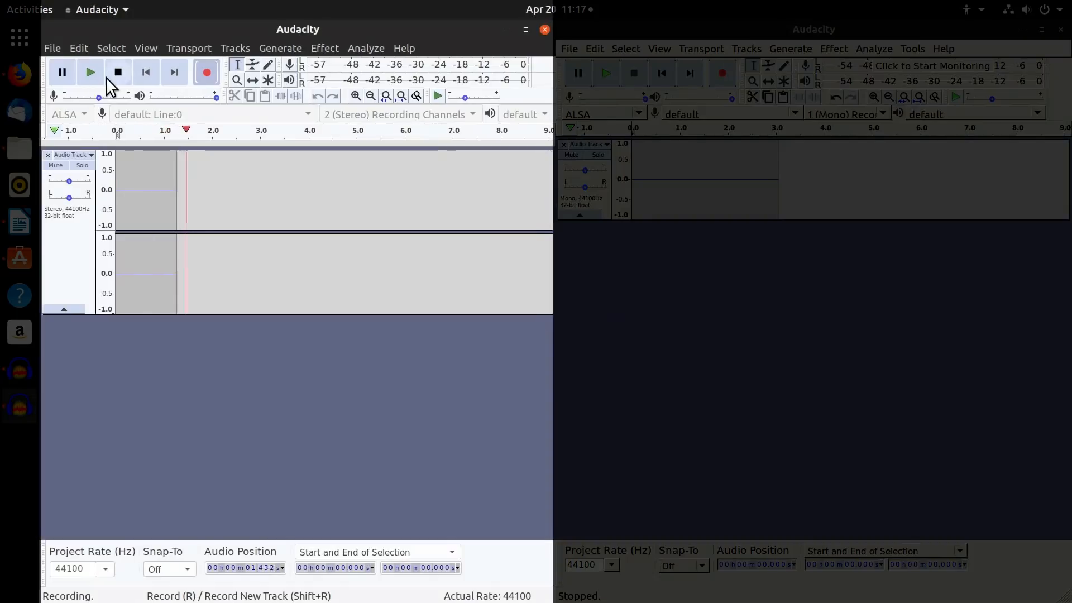
left_click(116, 72)
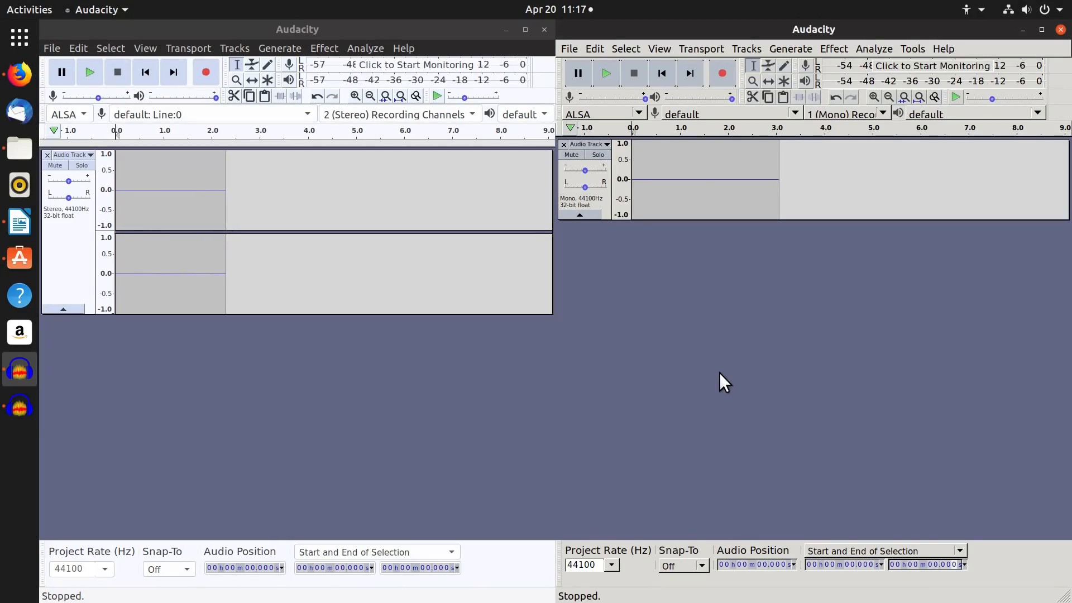
mouse_move(544, 30)
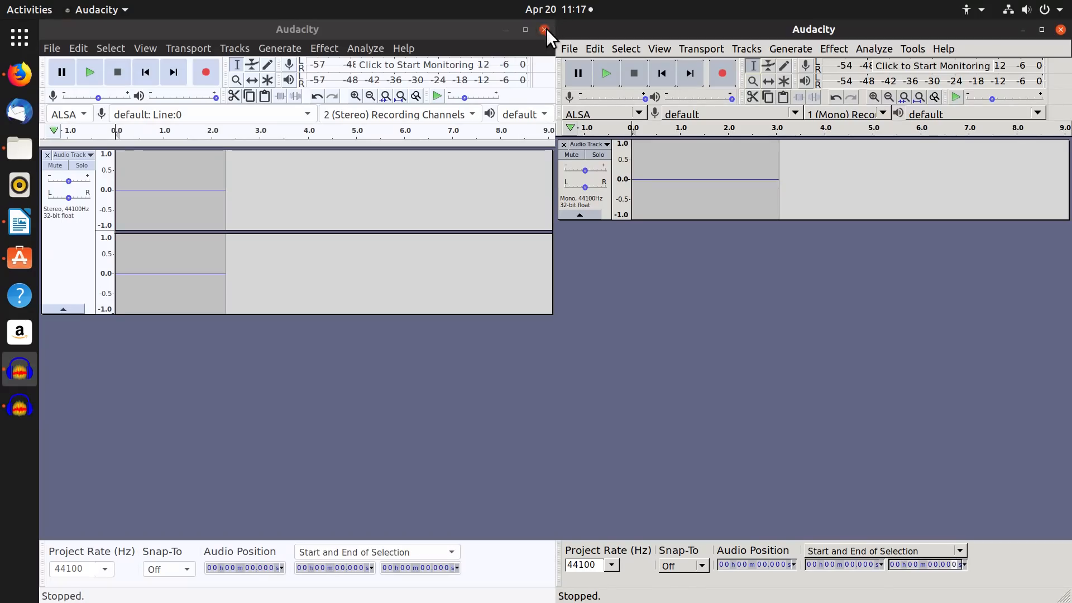
left_click(545, 30)
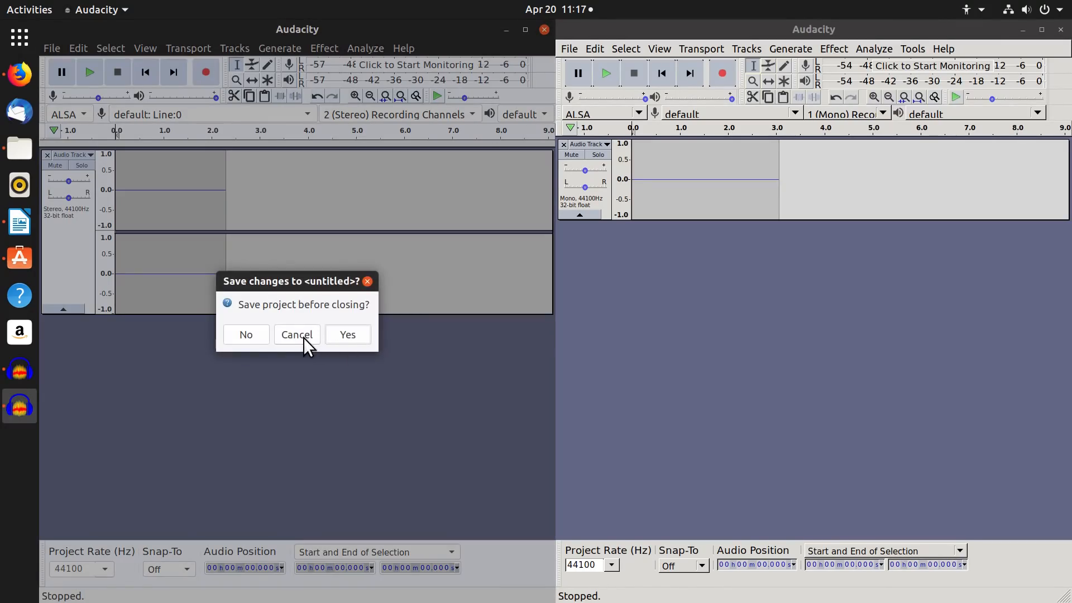
left_click(246, 334)
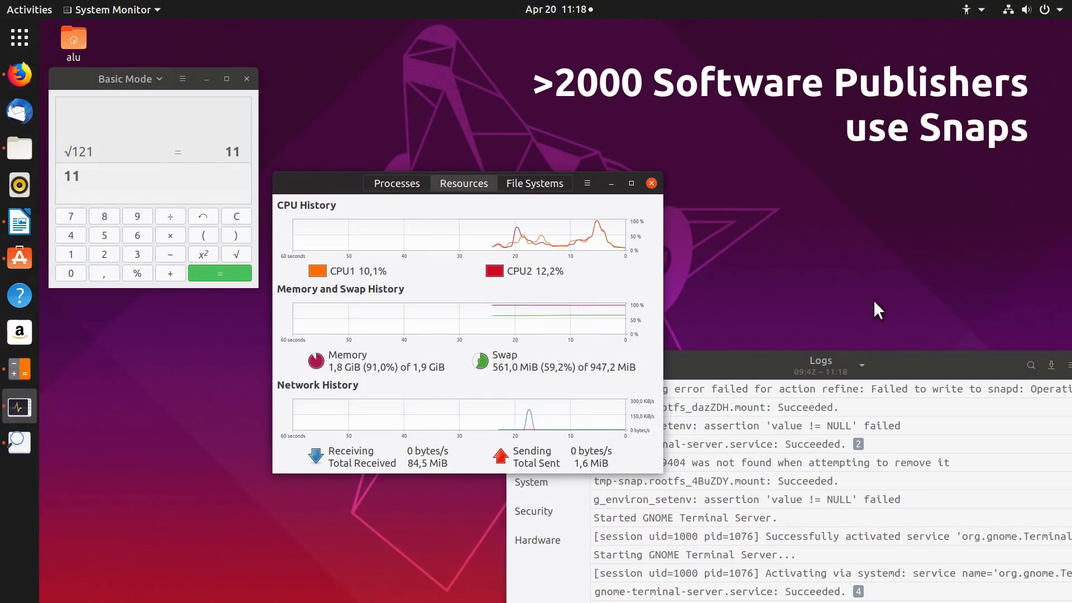
mouse_move(1054, 342)
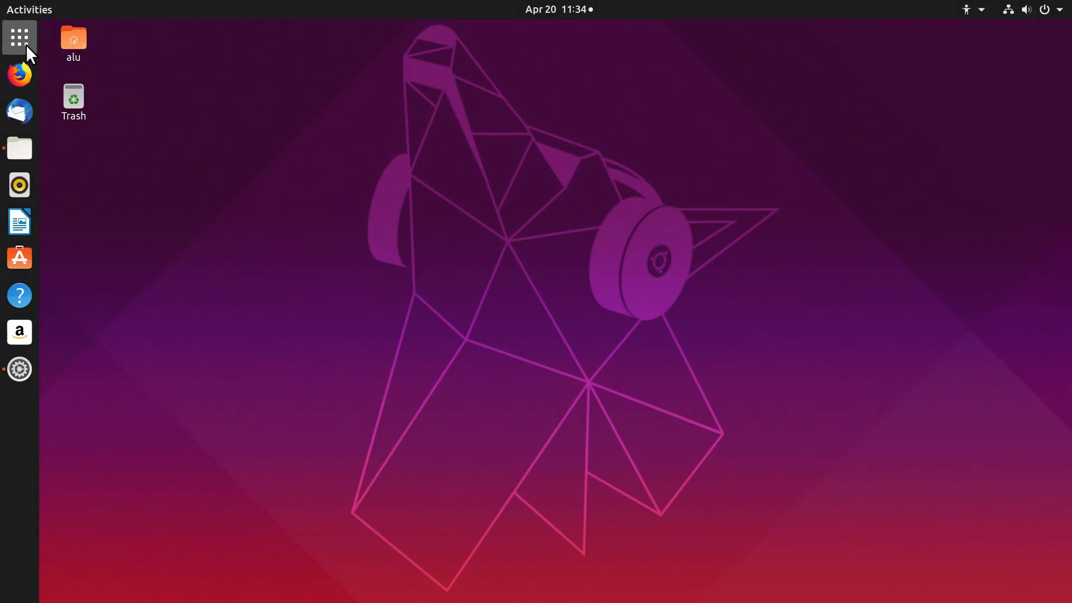
Browse the installed applications grid, close it, then open the system Settings
left_click(19, 36)
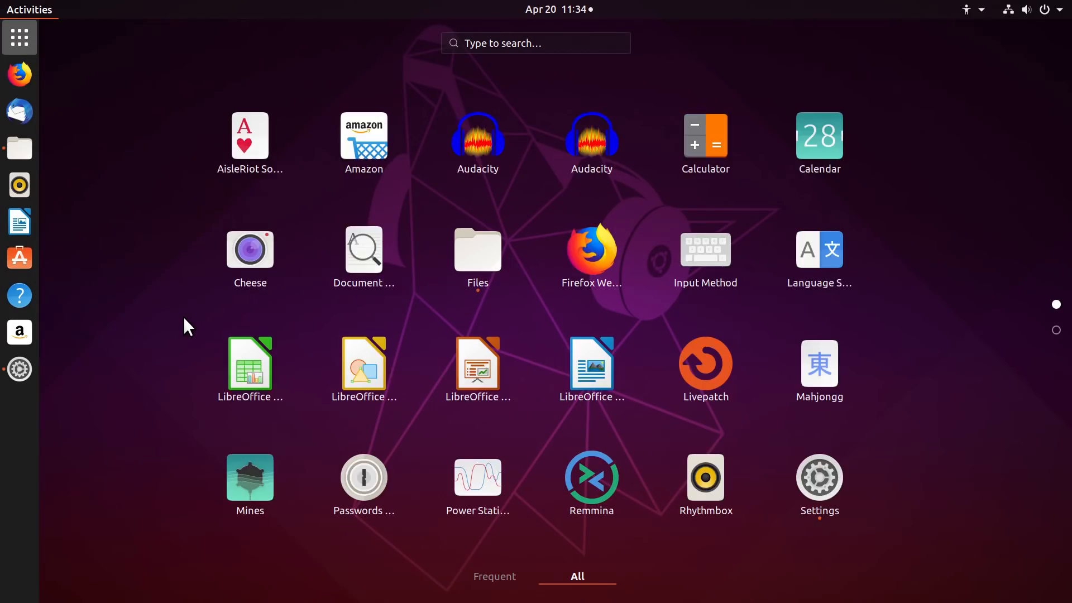
mouse_move(172, 267)
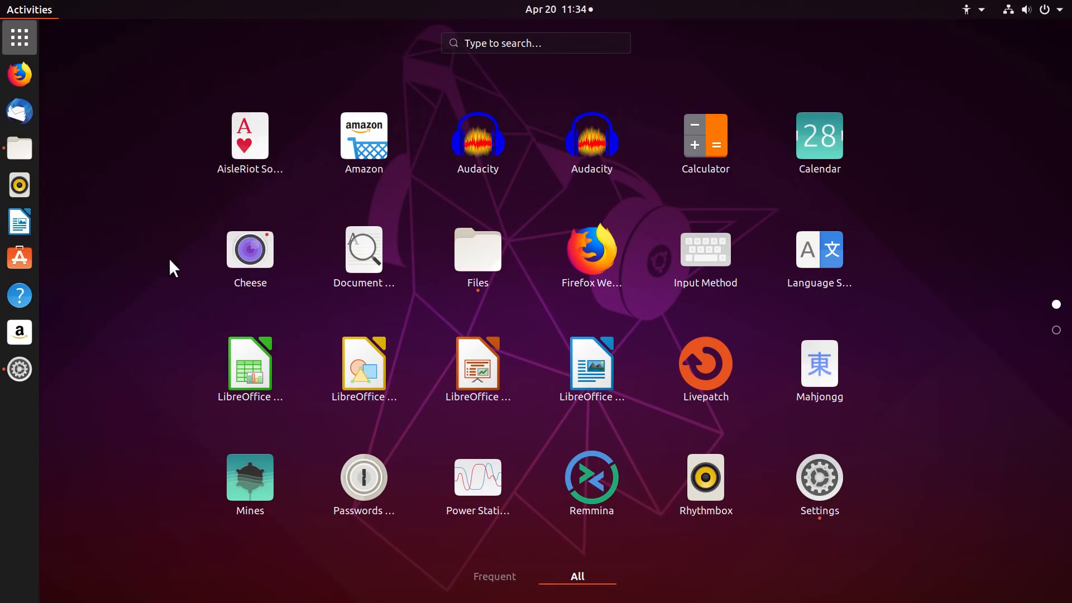
left_click(19, 37)
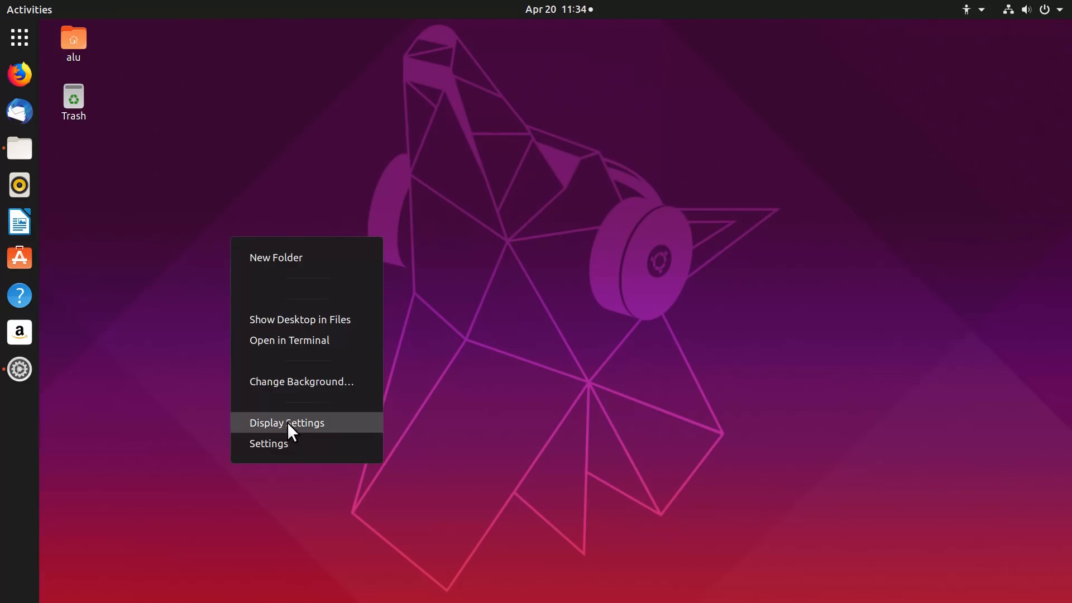
left_click(268, 443)
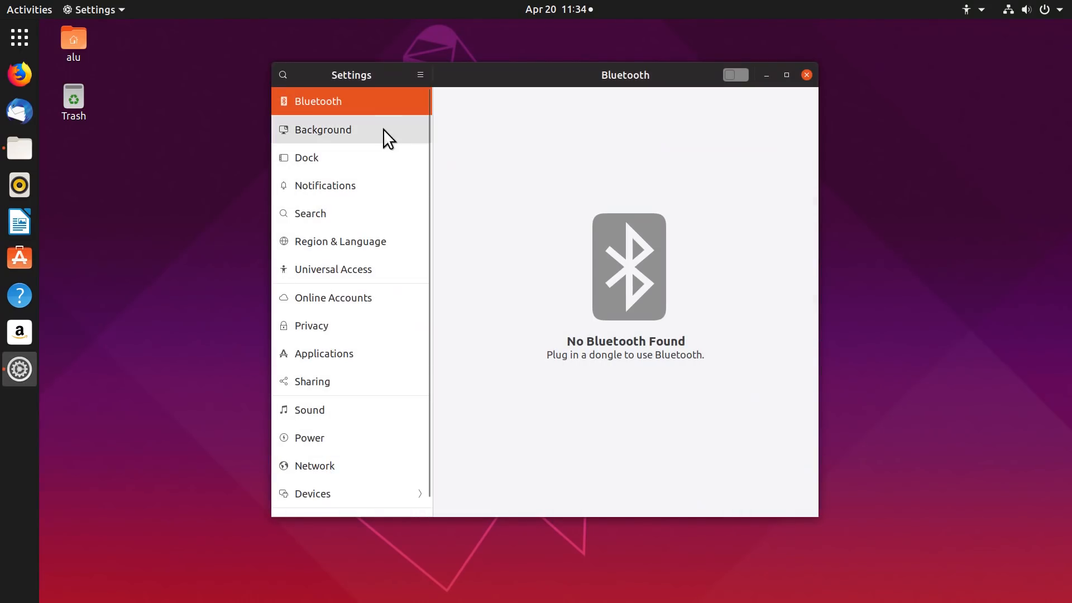
mouse_move(361, 241)
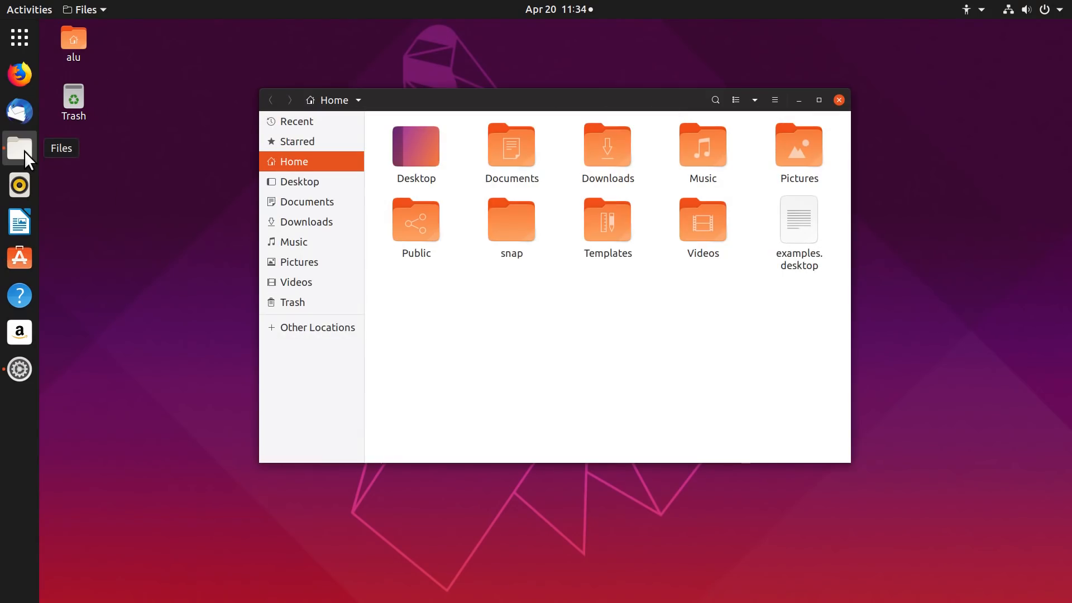
Search Ubuntu Software for 'Gnome twea', install and launch GNOME Tweaks, then change the application theme
left_click(19, 258)
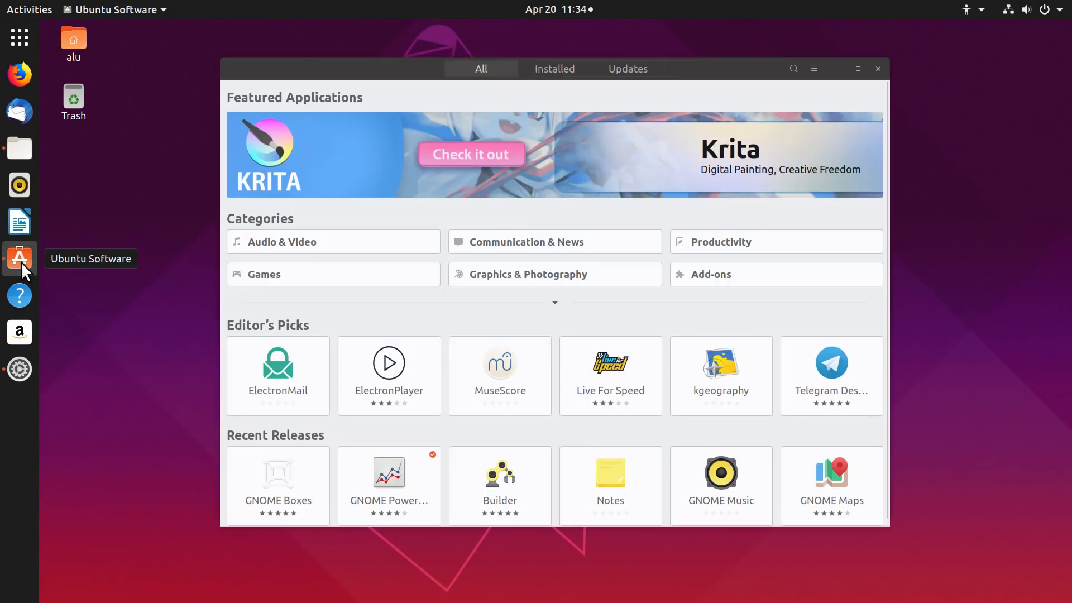
type("Gnome twea")
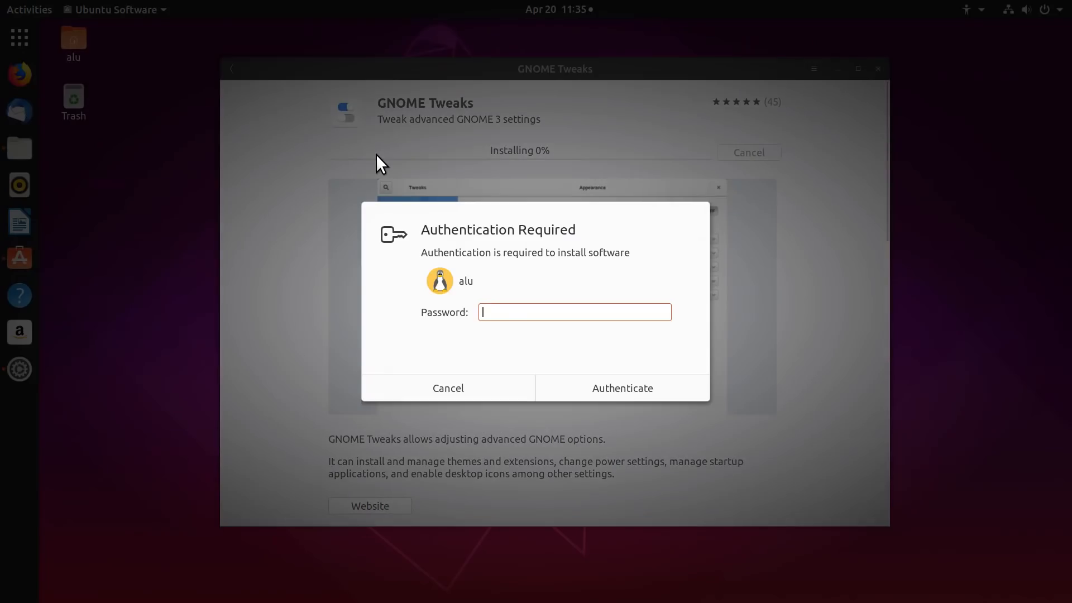
left_click(621, 387)
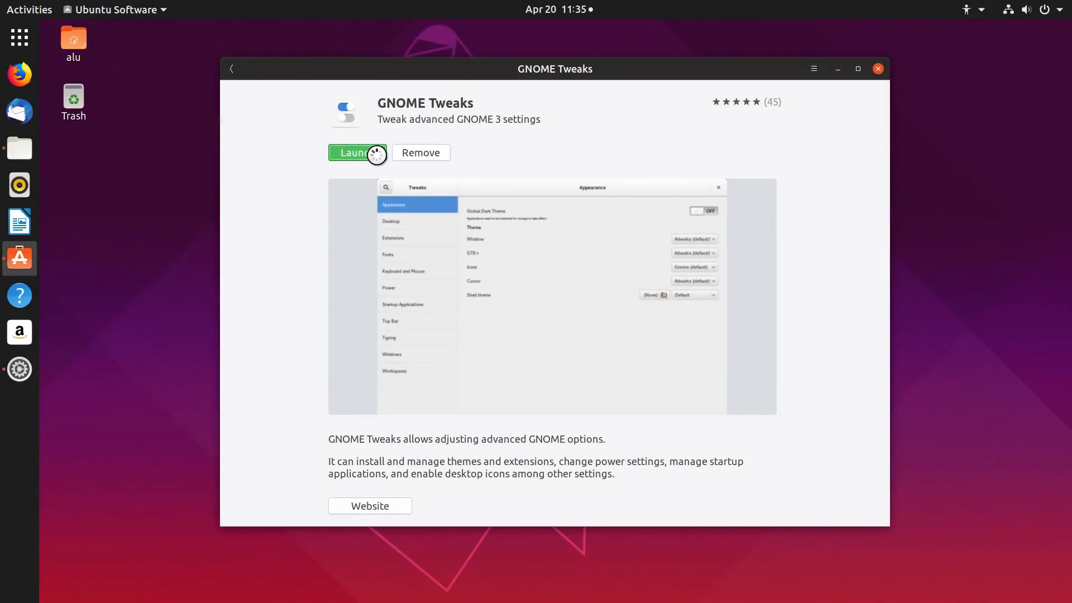
left_click(353, 152)
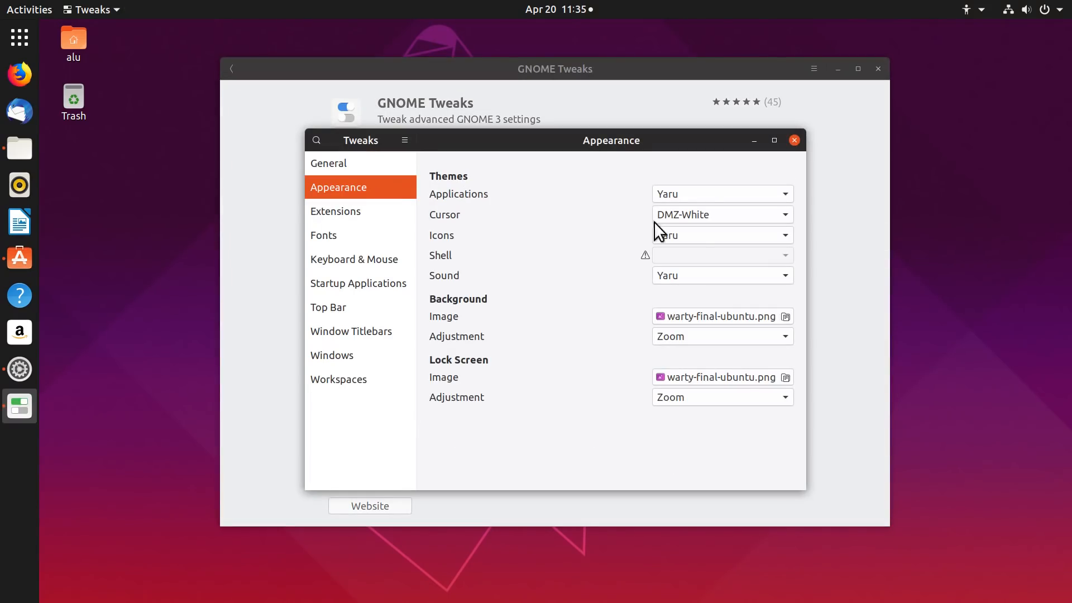
left_click(720, 194)
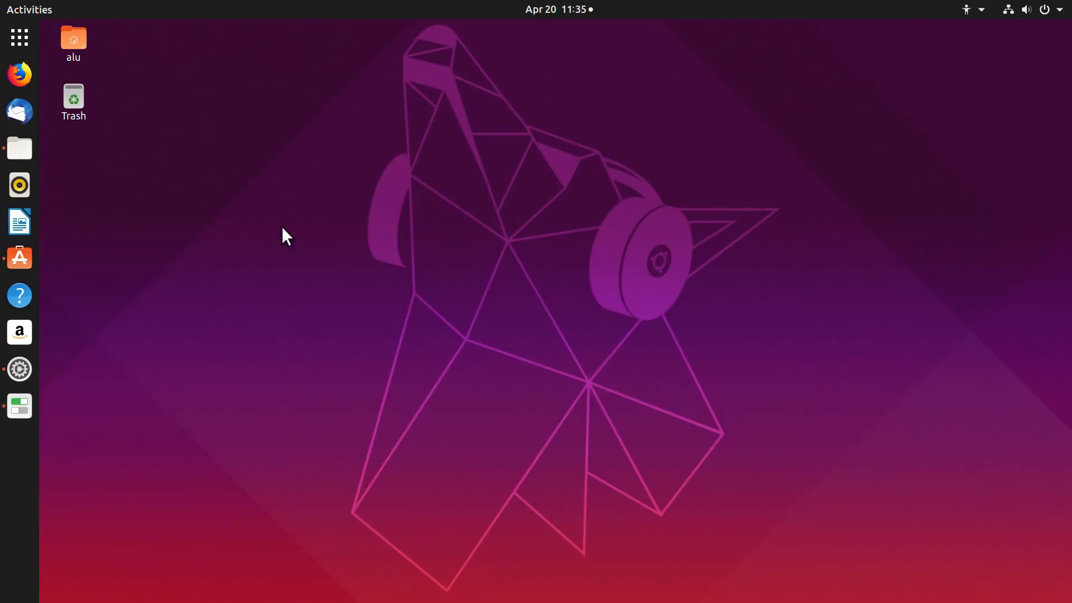
left_click(19, 146)
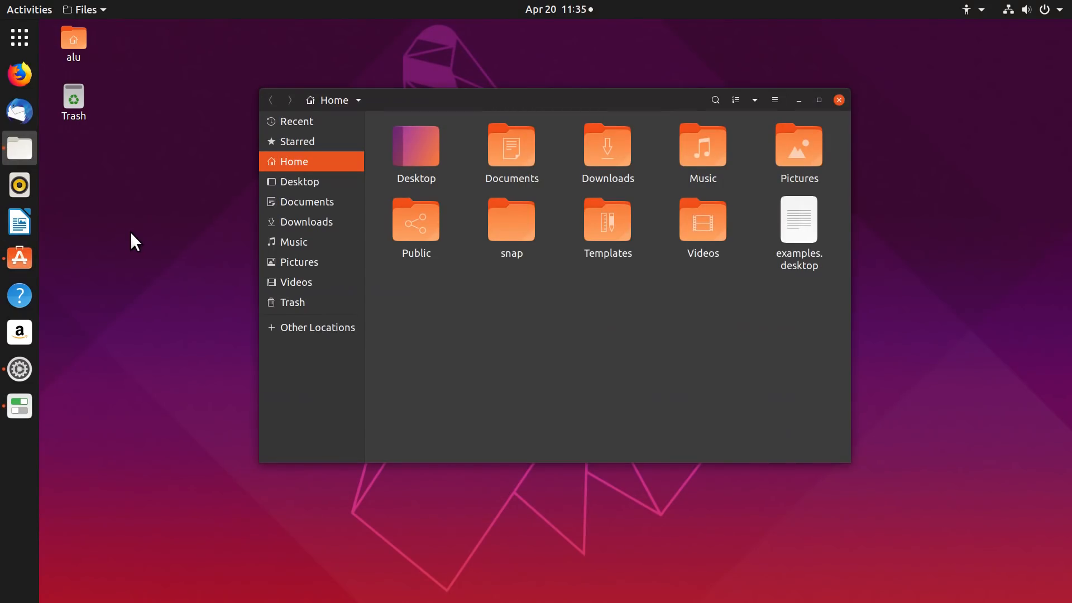
left_click(18, 442)
type("√144")
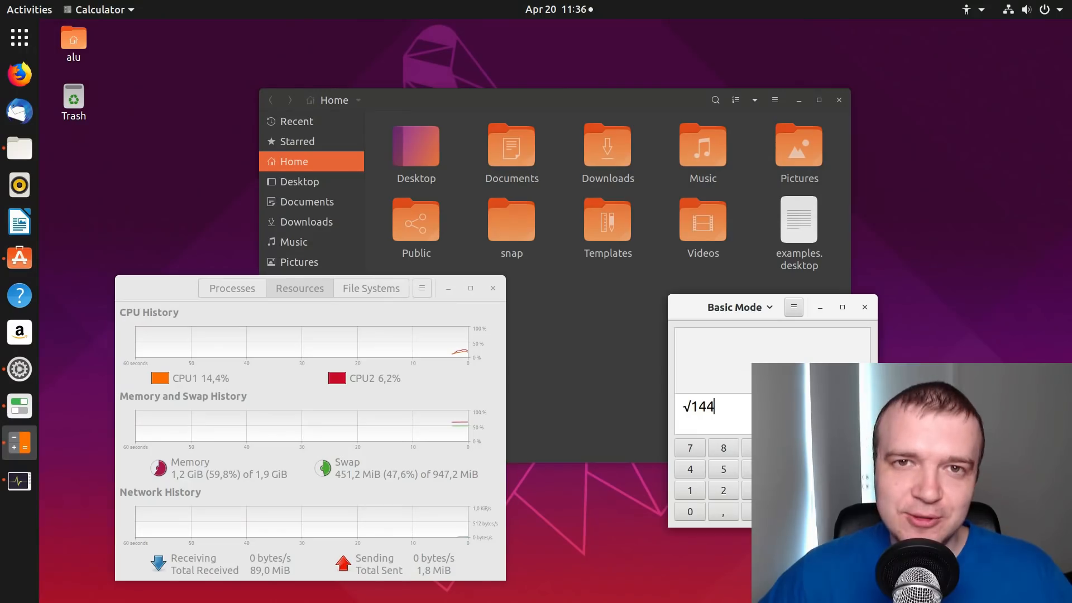
key("Return")
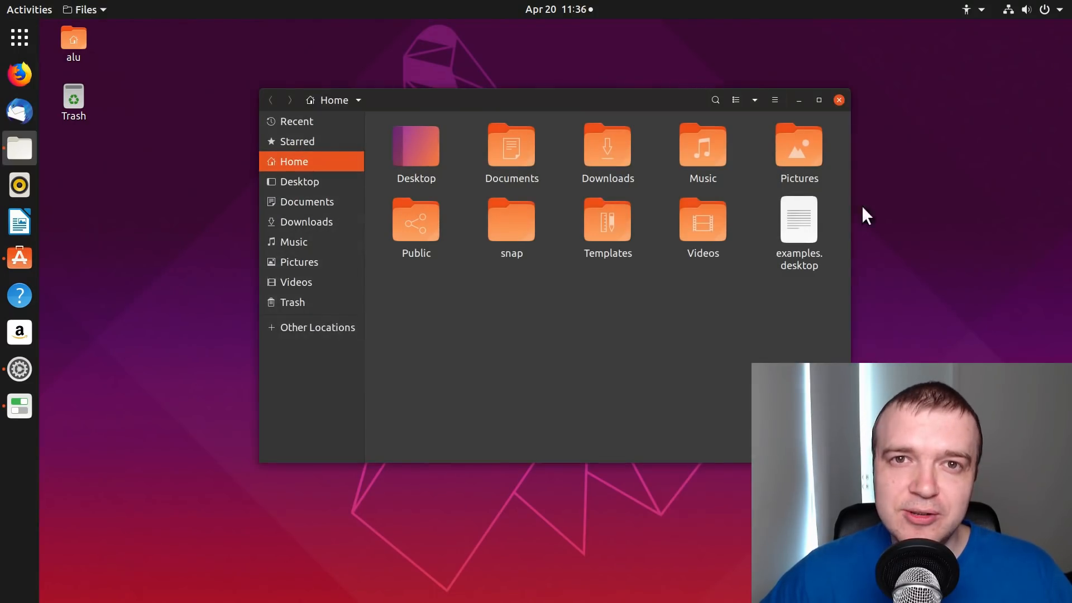
left_click(839, 99)
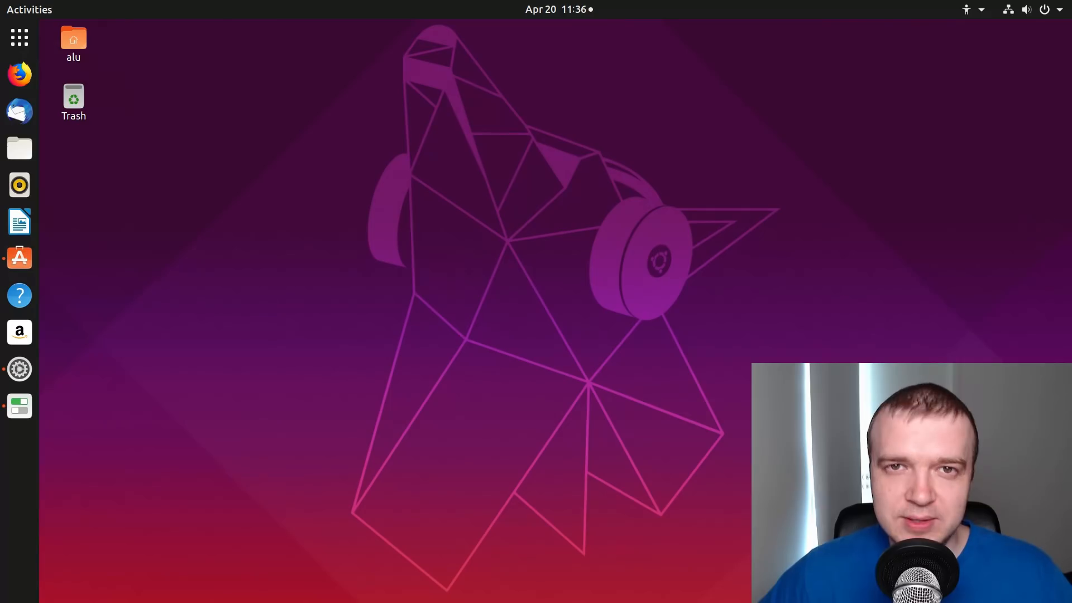